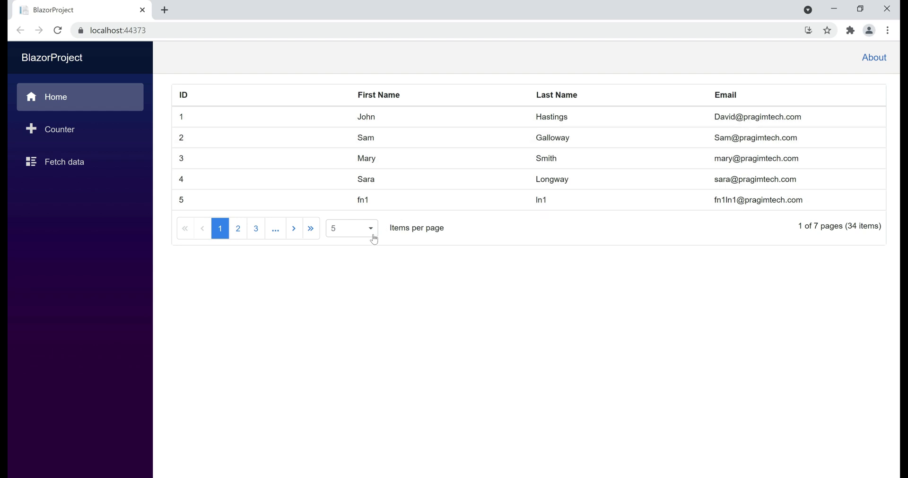
Step: Switch the grid to 10 rows per page, back to 5, then jump to page 4
{"action": "left_click", "coordinate": [350, 227]}
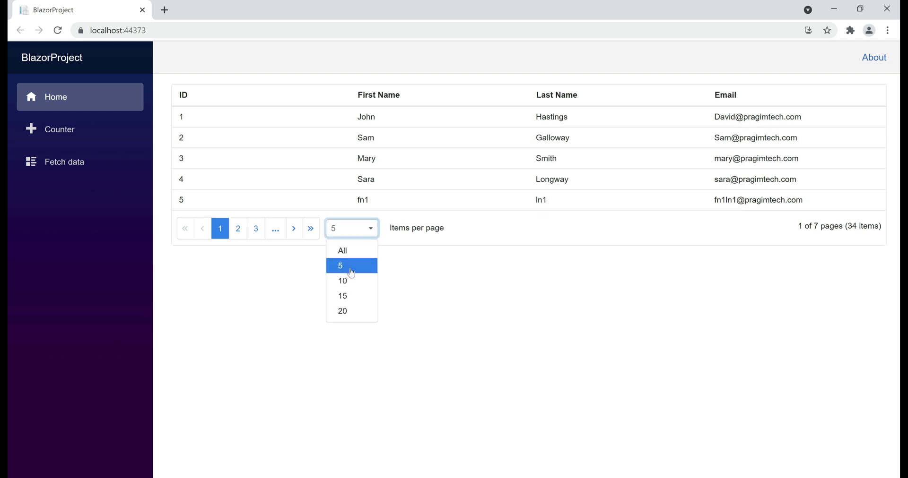
{"action": "left_click", "coordinate": [342, 281]}
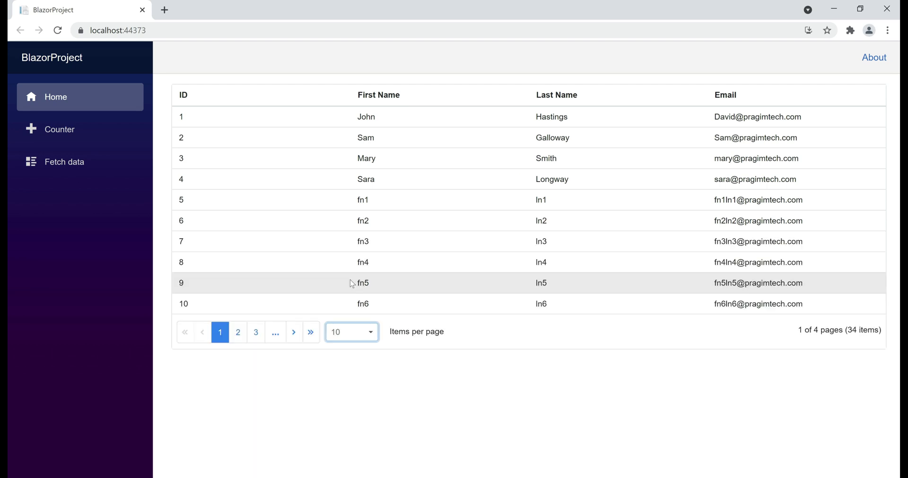
{"action": "left_click", "coordinate": [351, 332]}
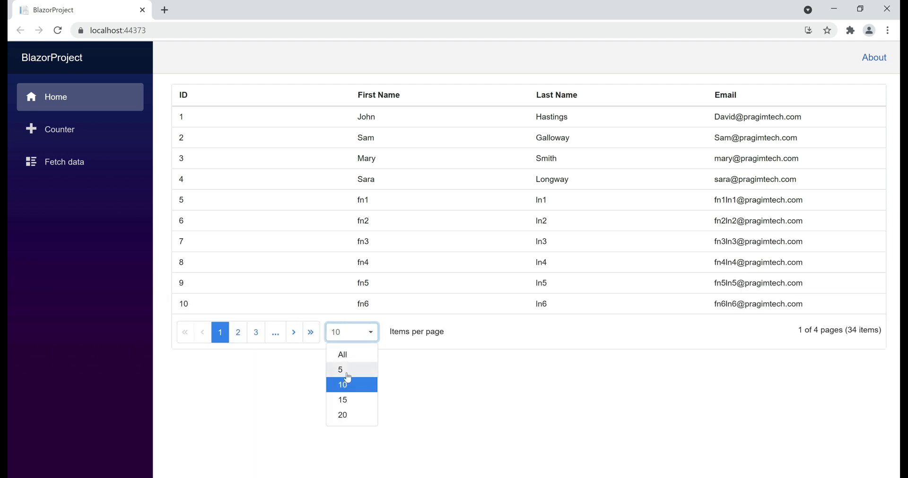
{"action": "left_click", "coordinate": [341, 370]}
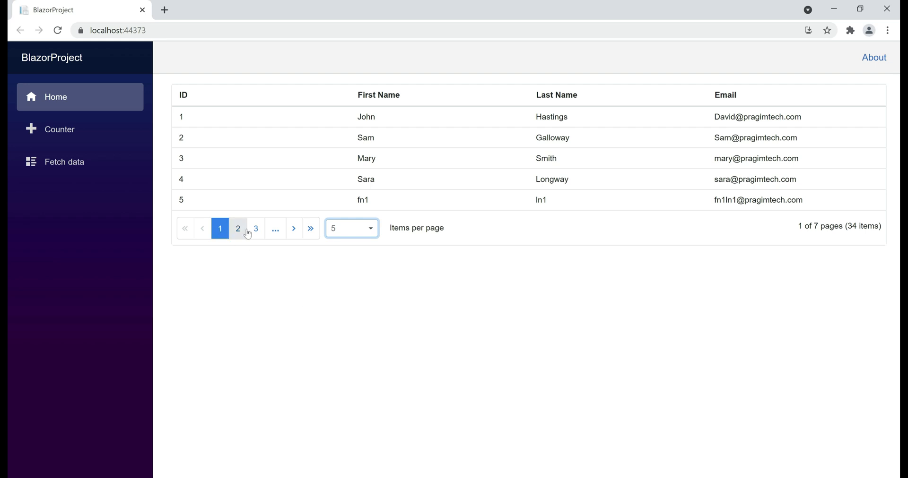
{"action": "mouse_move", "coordinate": [232, 233]}
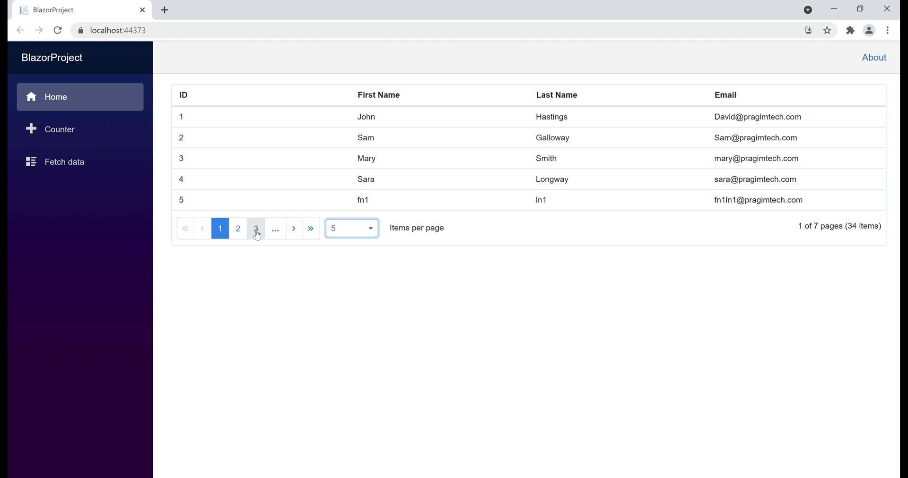
{"action": "mouse_move", "coordinate": [268, 237]}
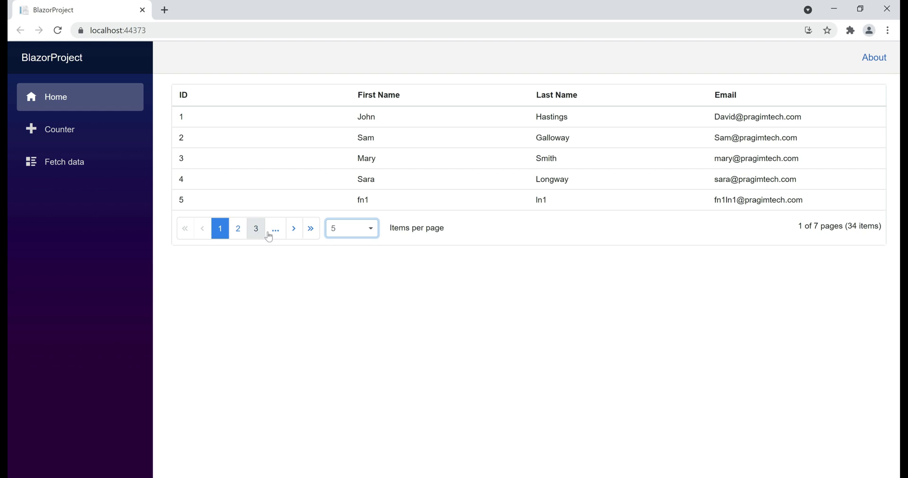
{"action": "left_click", "coordinate": [256, 229]}
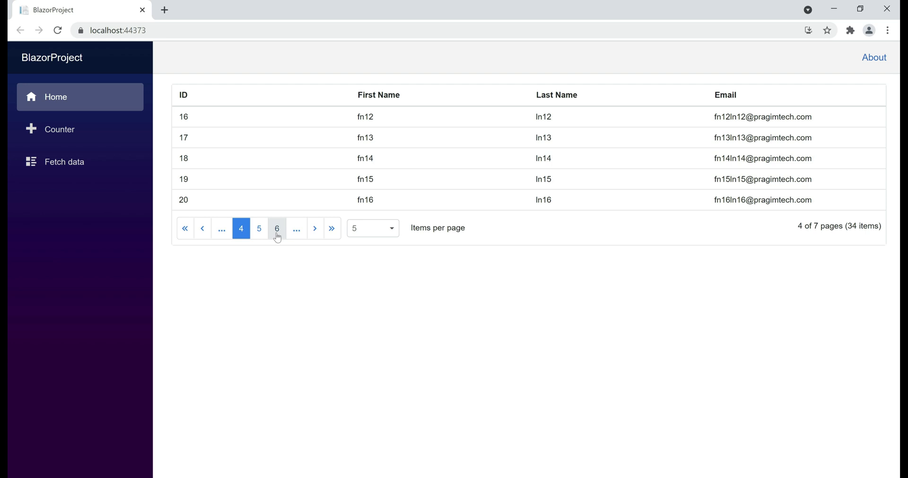
{"action": "mouse_move", "coordinate": [249, 243]}
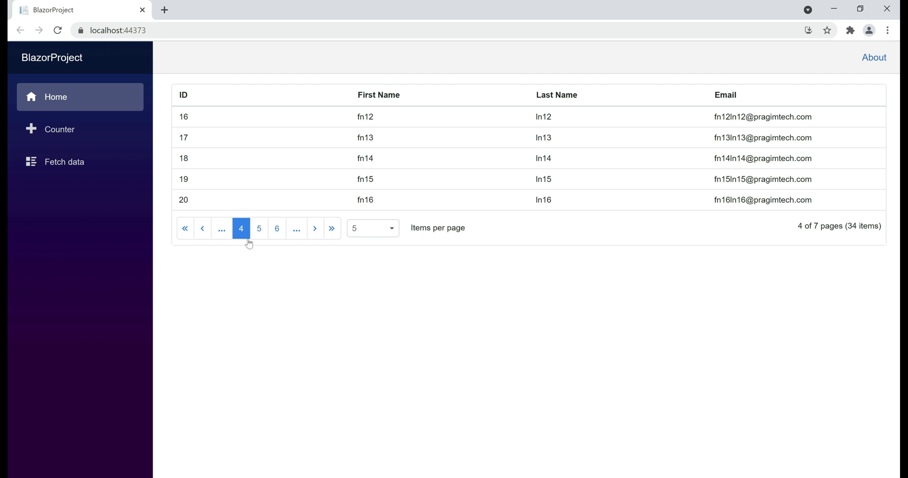
{"action": "mouse_move", "coordinate": [480, 460]}
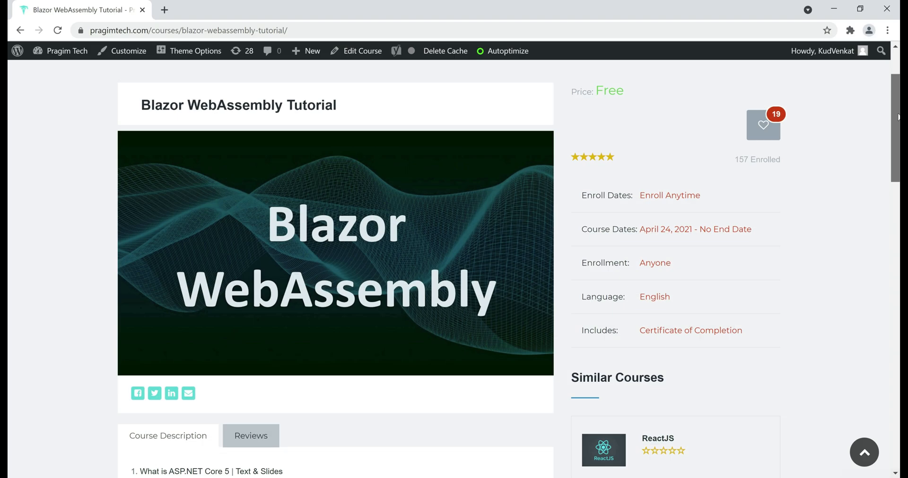
Step: Scroll down the Blazor WebAssembly Tutorial page to the course lesson list
{"action": "scroll", "scroll_direction": "down", "scroll_amount": 3}
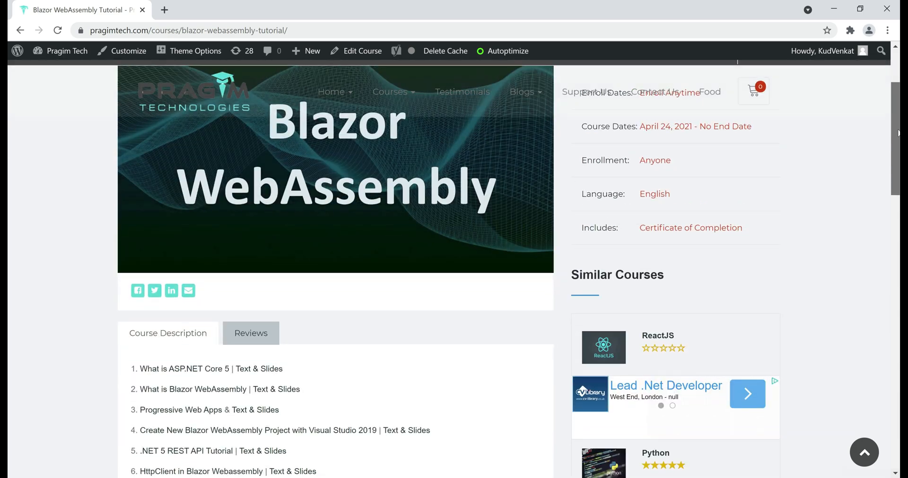
{"action": "scroll", "scroll_direction": "down", "scroll_amount": 3}
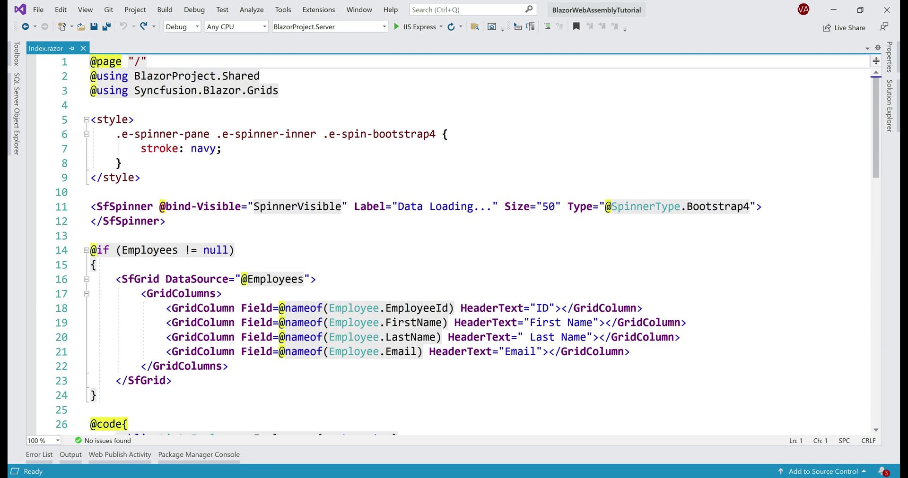
{"action": "mouse_move", "coordinate": [343, 292]}
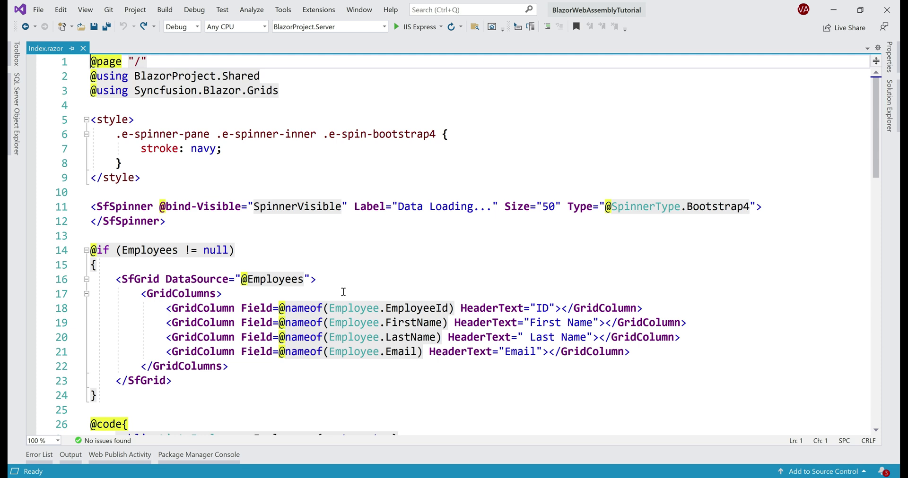
{"action": "mouse_move", "coordinate": [46, 48]}
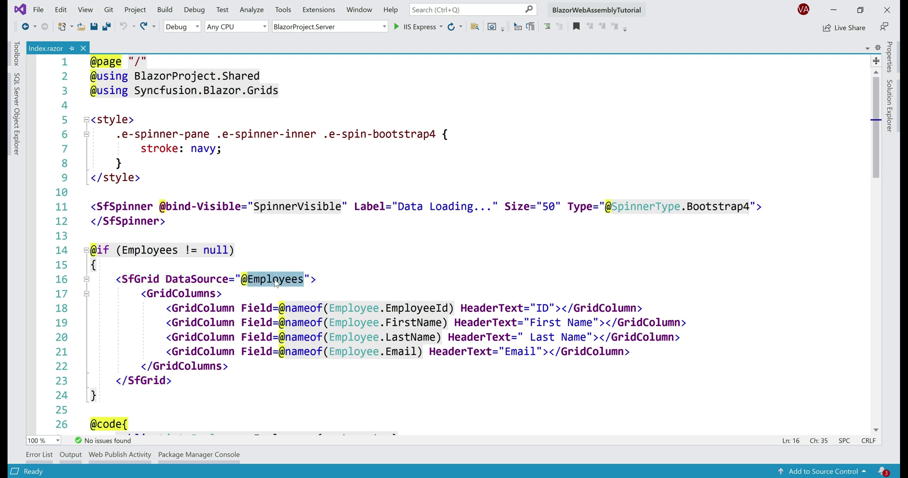
{"action": "mouse_move", "coordinate": [508, 239]}
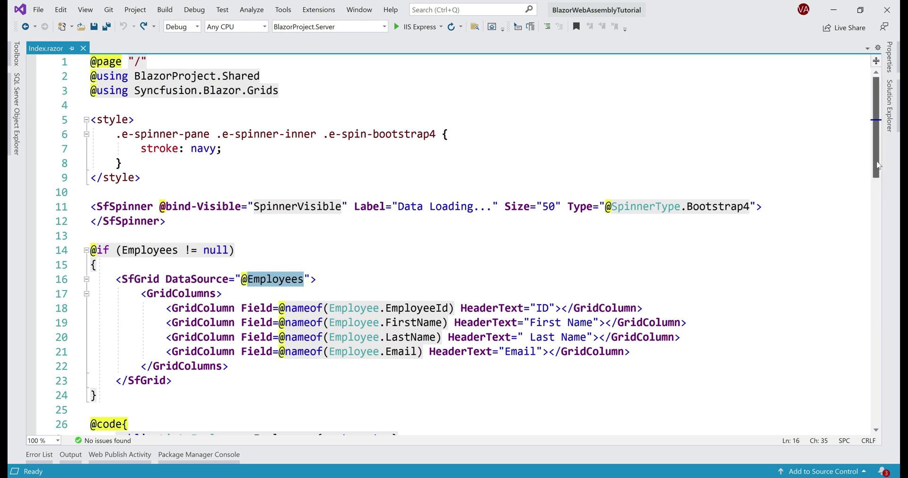
{"action": "scroll", "scroll_direction": "down", "scroll_amount": 3}
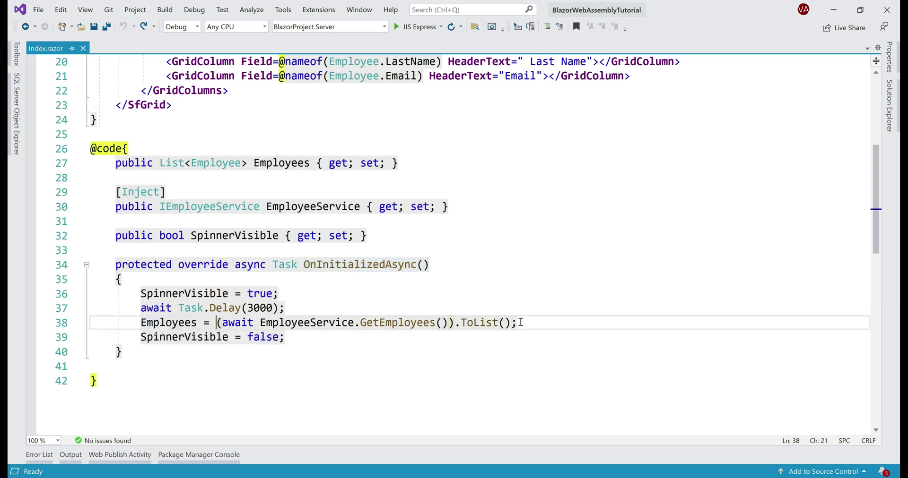
{"action": "left_click_drag", "start_coordinate": [219, 322], "coordinate": [516, 323]}
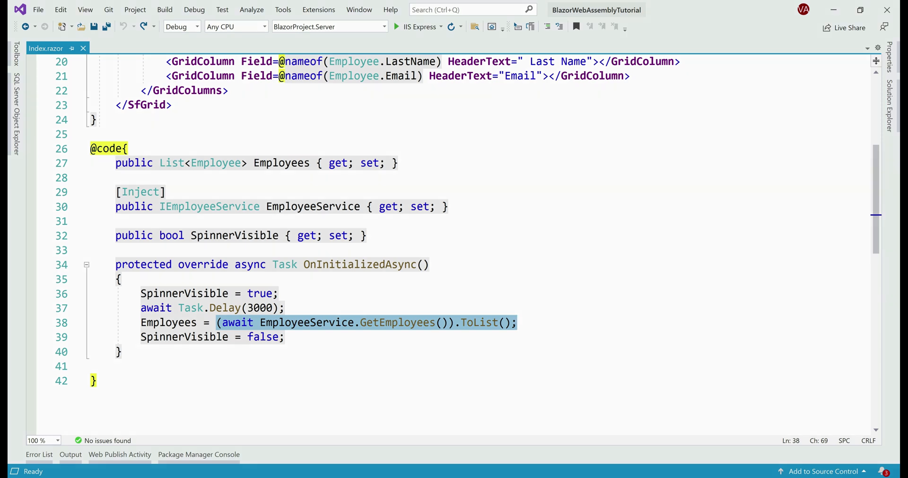
{"action": "mouse_move", "coordinate": [226, 308]}
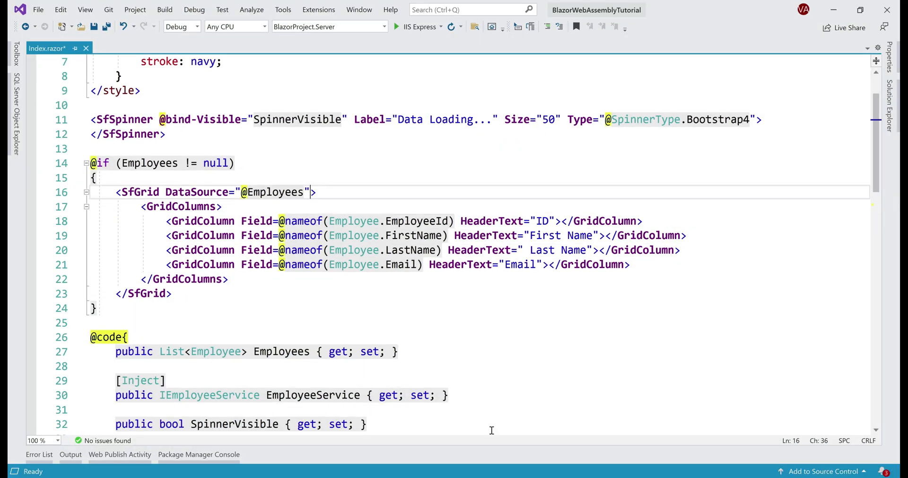
Step: Add AllowPaging="true" to the SfGrid and run the app to see the pager
{"action": "type", "text": "allowpa"}
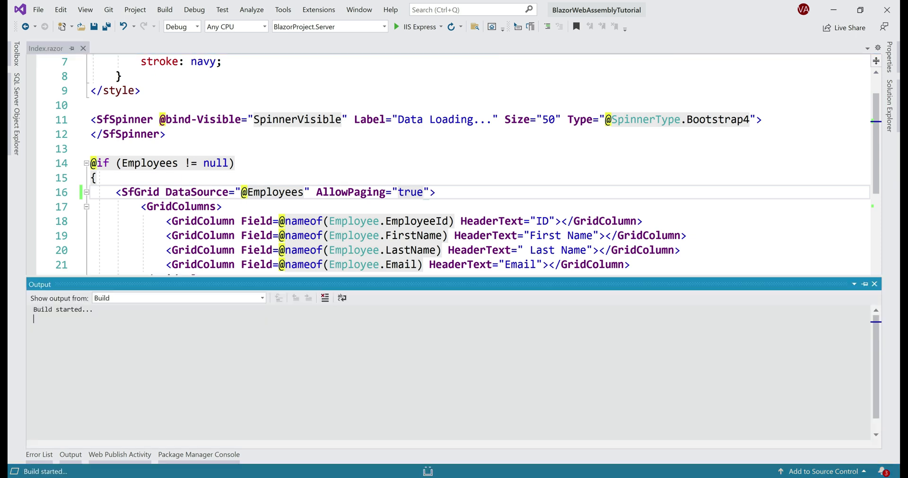
{"action": "left_click", "coordinate": [396, 27]}
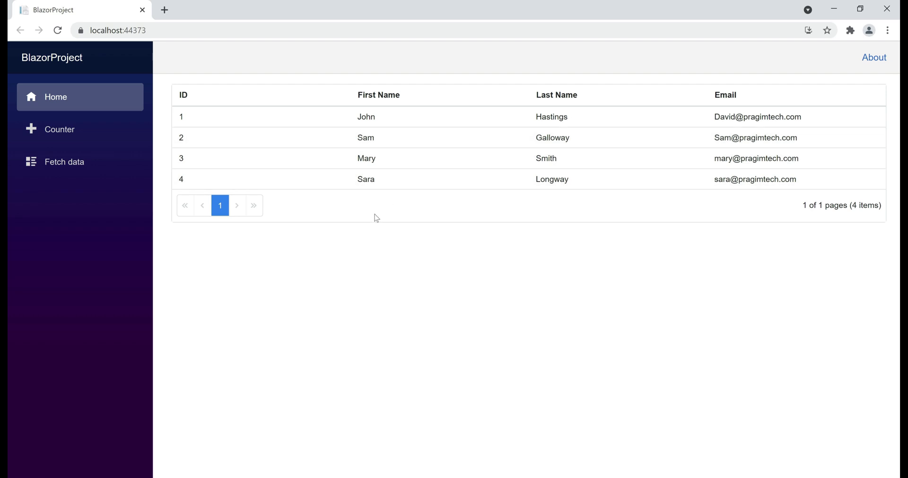
{"action": "mouse_move", "coordinate": [738, 216]}
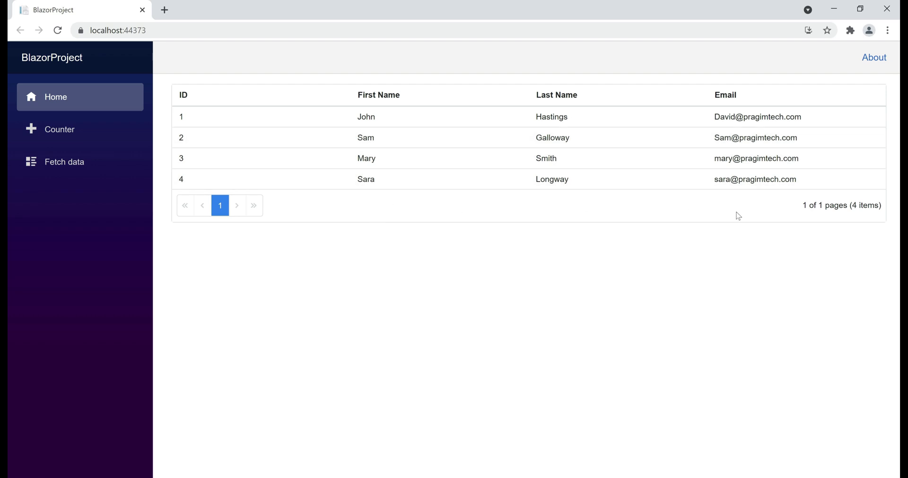
{"action": "mouse_move", "coordinate": [846, 201]}
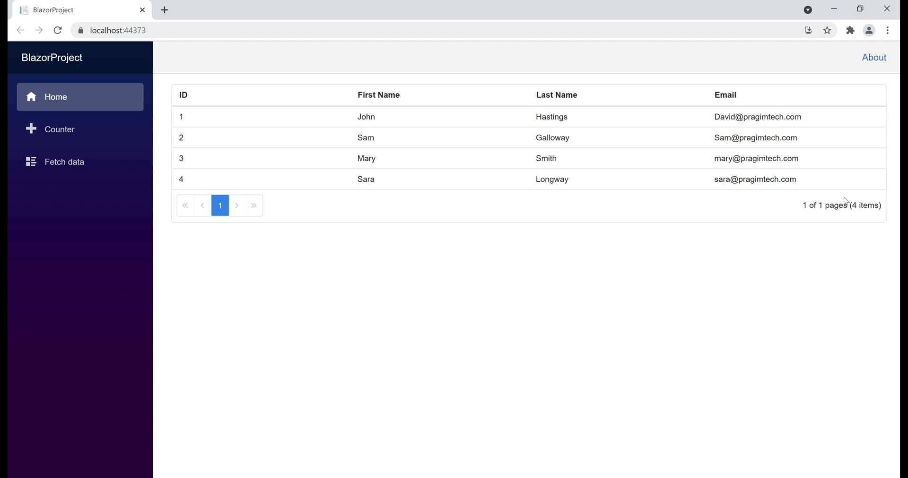
{"action": "mouse_move", "coordinate": [429, 426]}
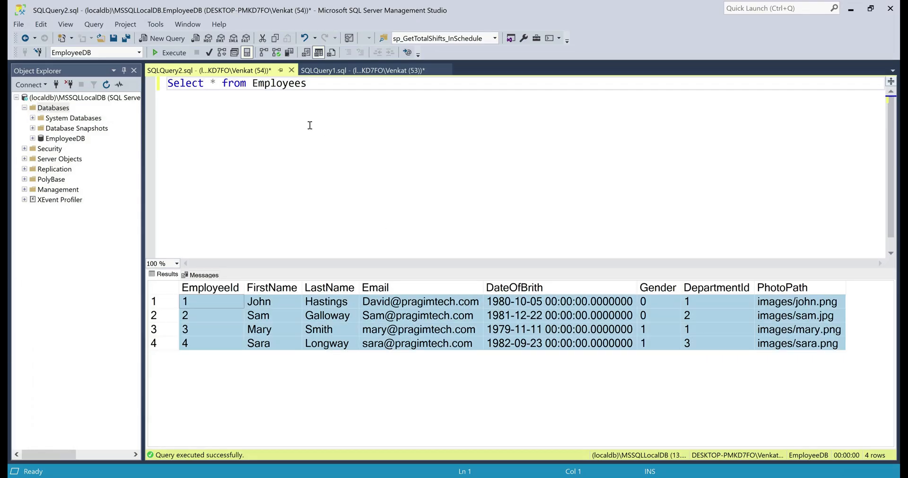
{"action": "double_click", "coordinate": [278, 83]}
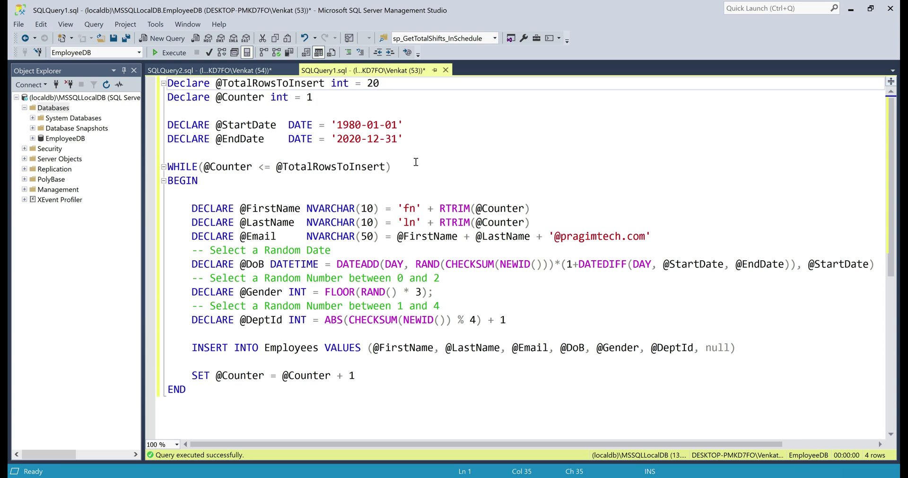
{"action": "left_click", "coordinate": [381, 83]}
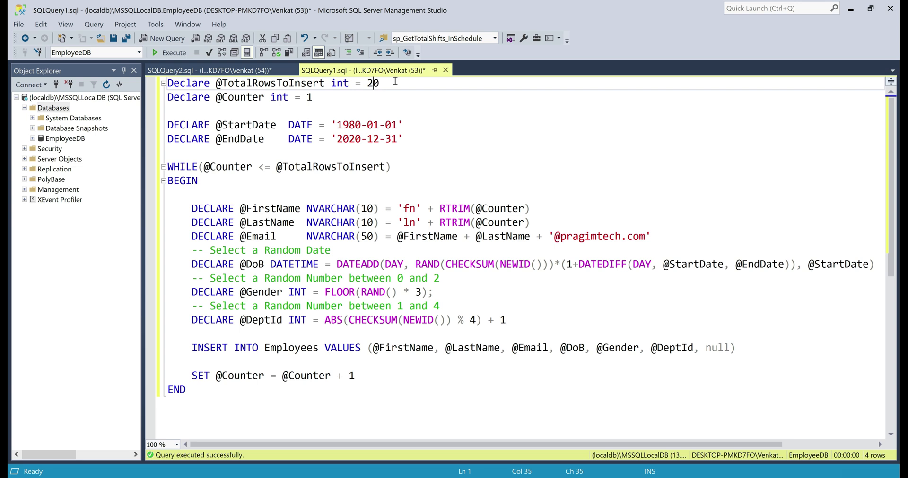
{"action": "type", "text": "0"}
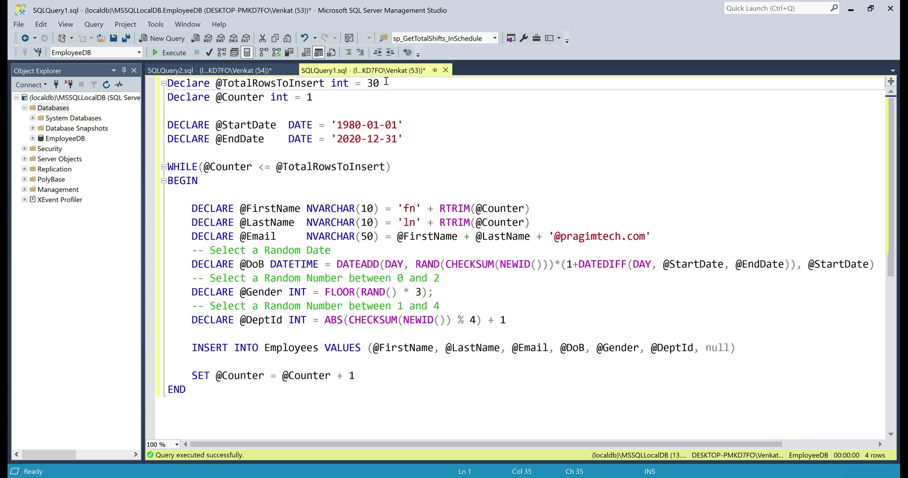
{"action": "left_click", "coordinate": [174, 52]}
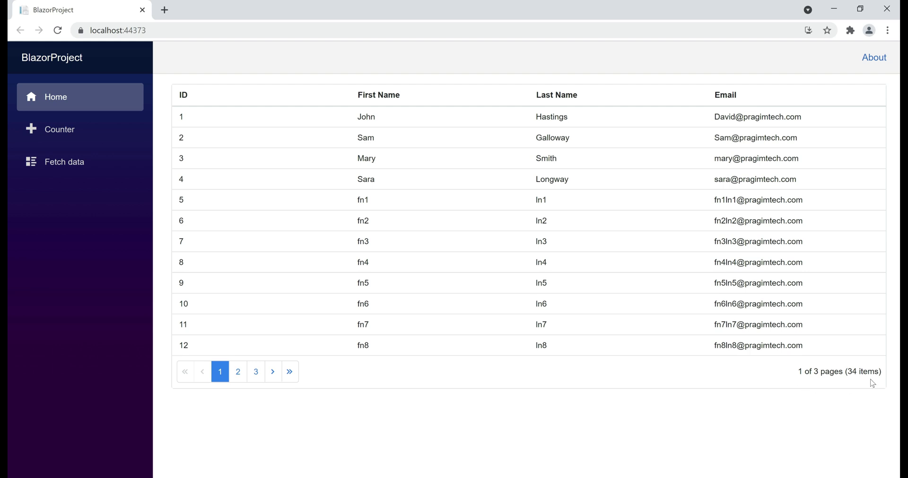
{"action": "mouse_move", "coordinate": [809, 375]}
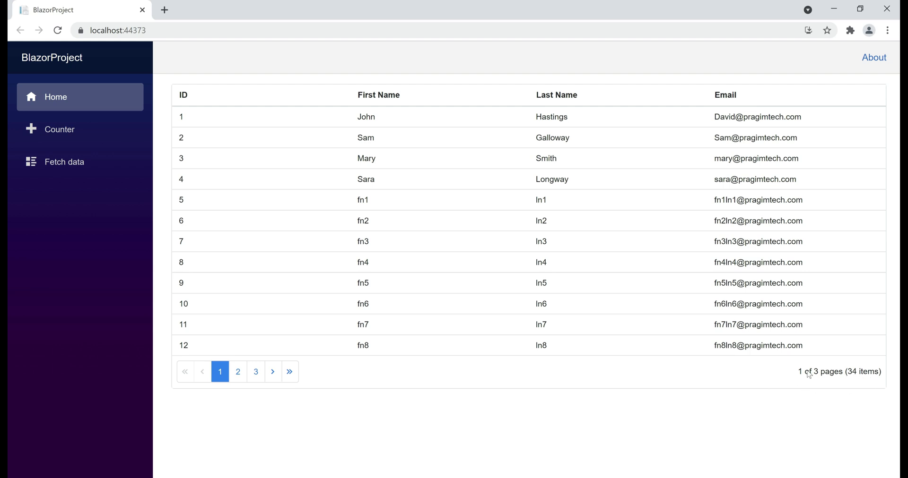
{"action": "mouse_move", "coordinate": [500, 325]}
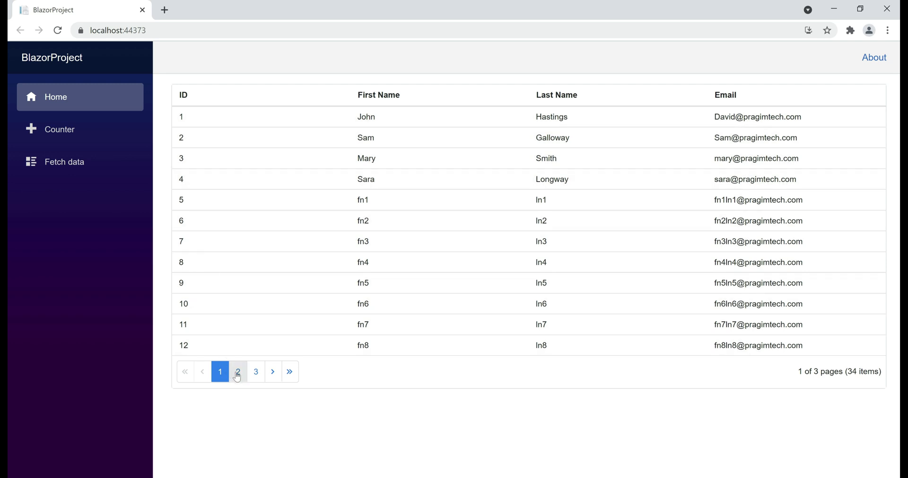
Step: Page through the 34-employee grid to pages 2 and 3, then back to page 1
{"action": "left_click", "coordinate": [238, 372]}
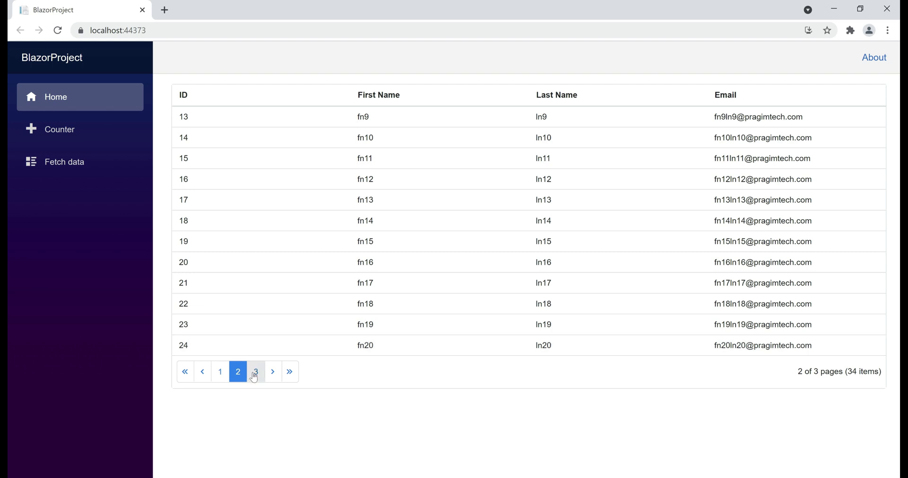
{"action": "left_click", "coordinate": [255, 371]}
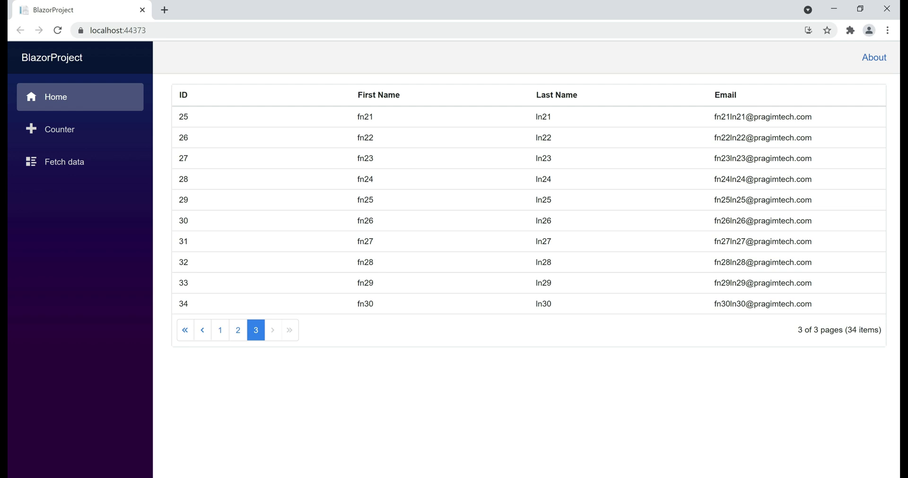
{"action": "mouse_move", "coordinate": [320, 340]}
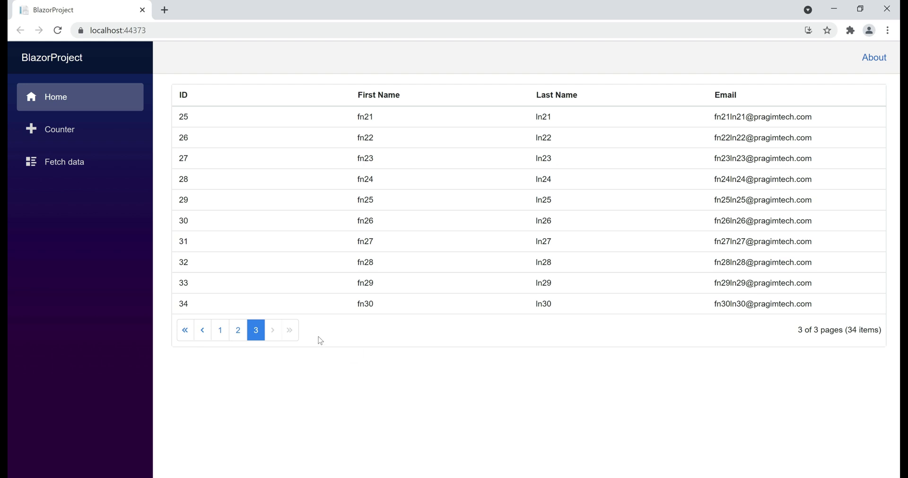
{"action": "left_click", "coordinate": [185, 330]}
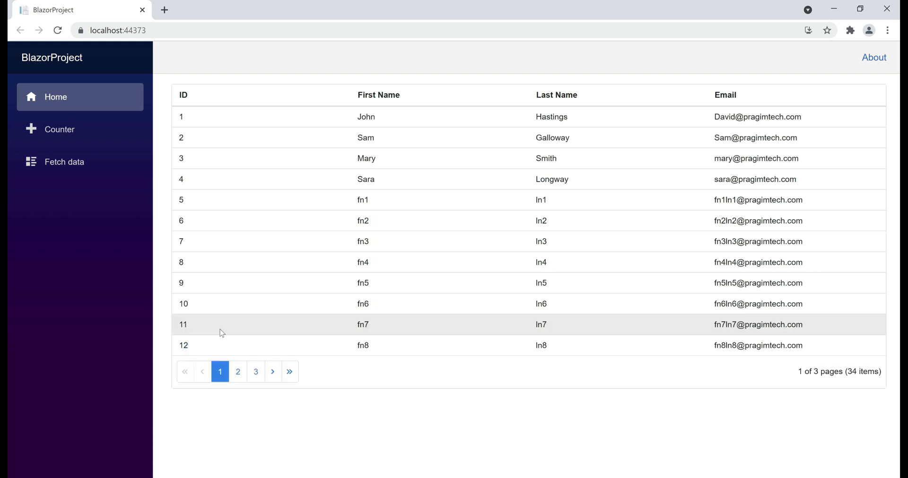
{"action": "mouse_move", "coordinate": [200, 245]}
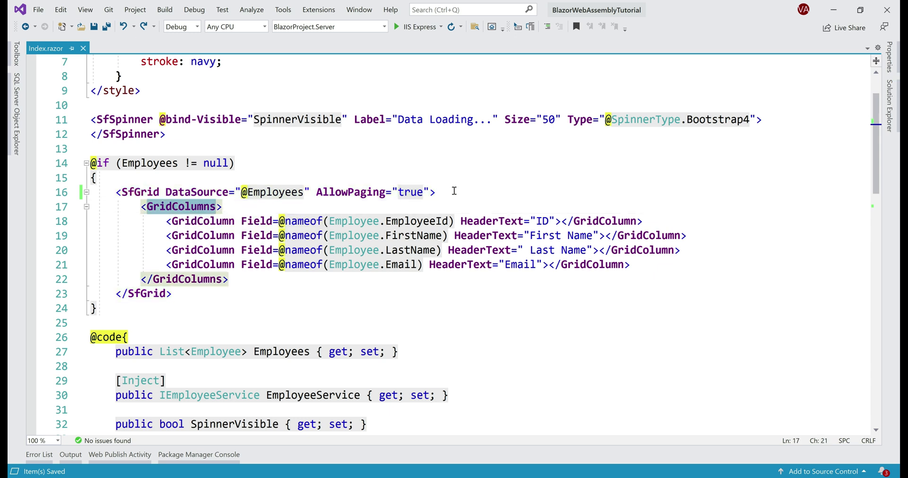
Step: Add <GridPageSettings PageSize="5"> inside the SfGrid in Index.razor
{"action": "type", "text": "<a"}
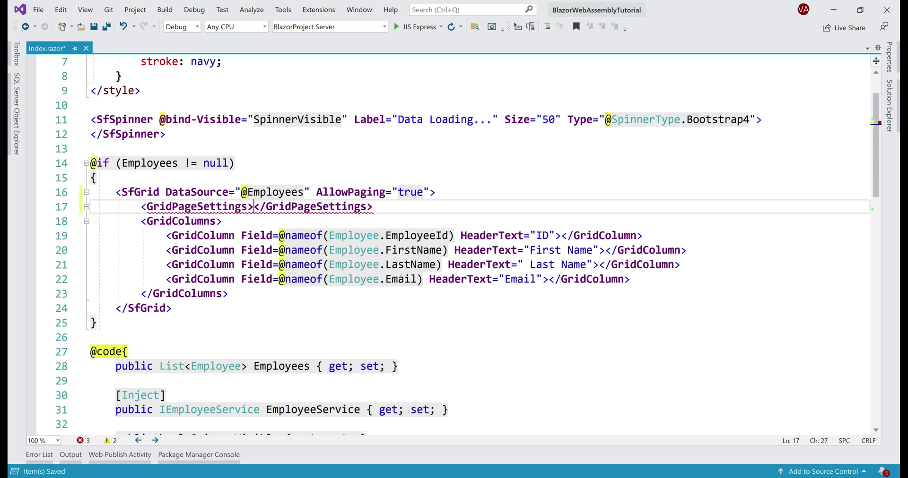
{"action": "type", "text": "page"}
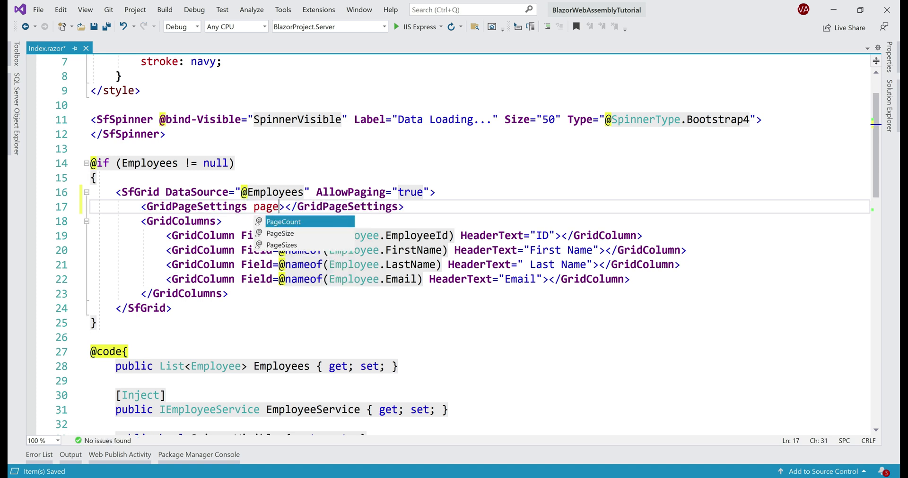
{"action": "type", "text": "PageSize=\"\""}
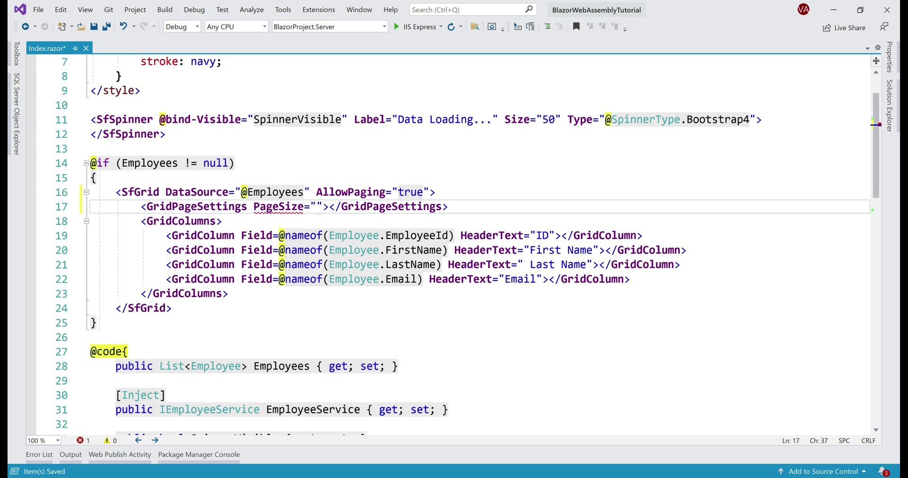
{"action": "type", "text": "5"}
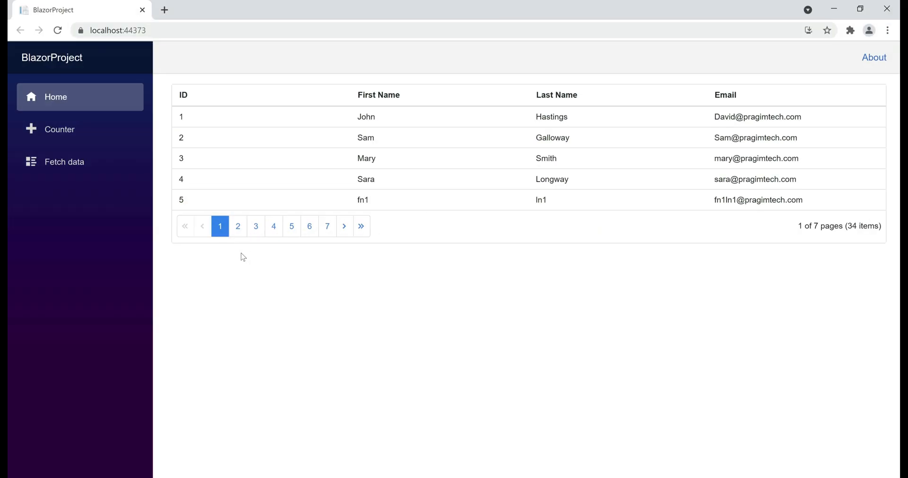
Step: Browse the grid five rows at a time to page 2, then the last page 7
{"action": "left_click", "coordinate": [238, 226]}
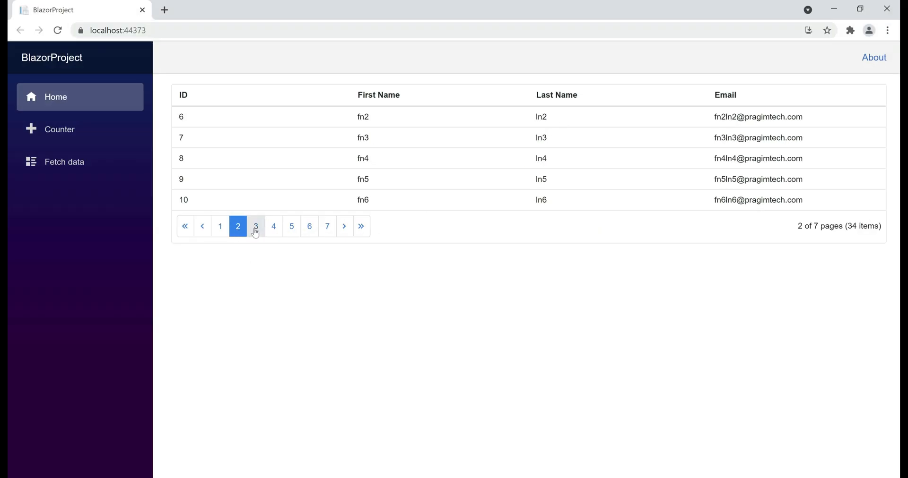
{"action": "left_click", "coordinate": [255, 226]}
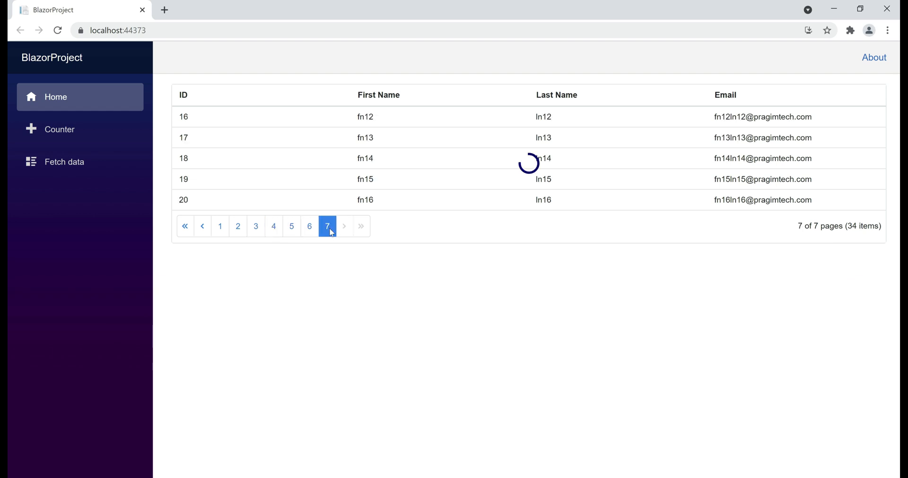
{"action": "left_click", "coordinate": [327, 226]}
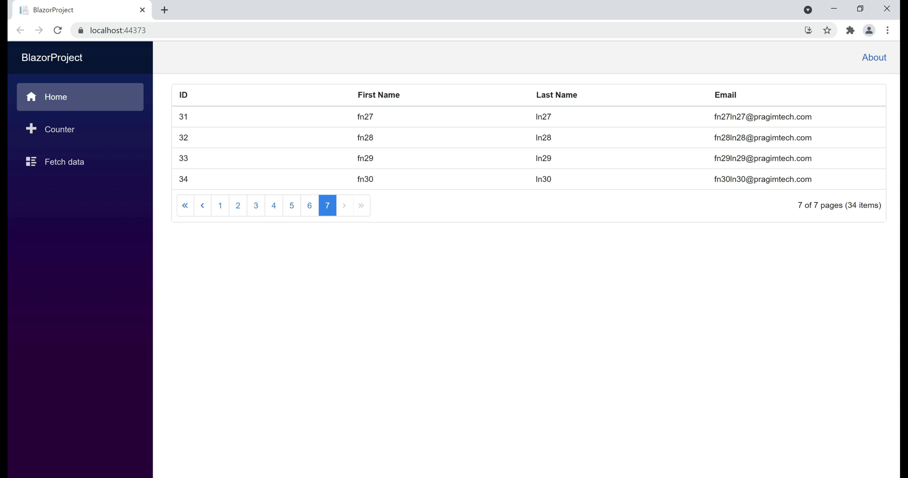
{"action": "mouse_move", "coordinate": [452, 350]}
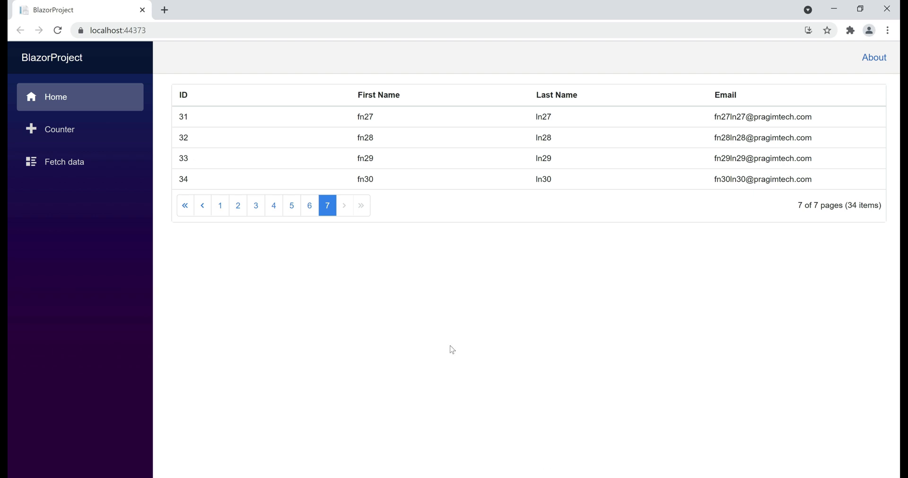
{"action": "mouse_move", "coordinate": [292, 205]}
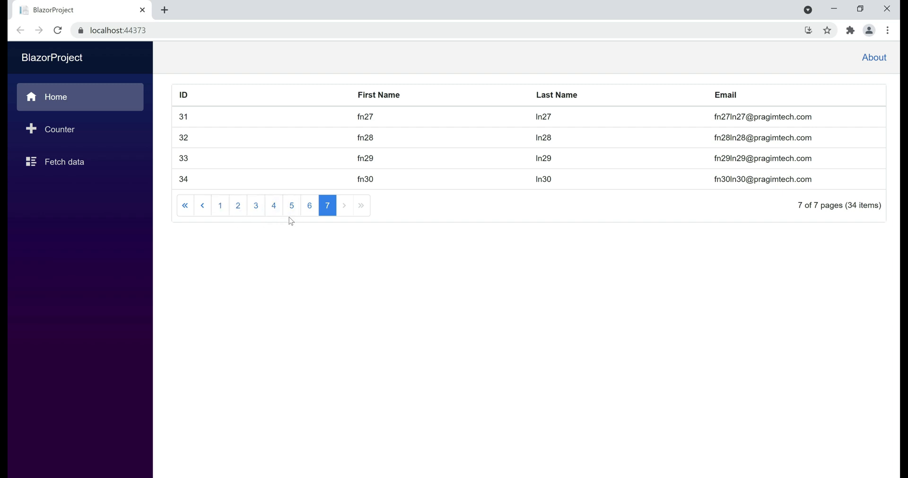
{"action": "mouse_move", "coordinate": [446, 409]}
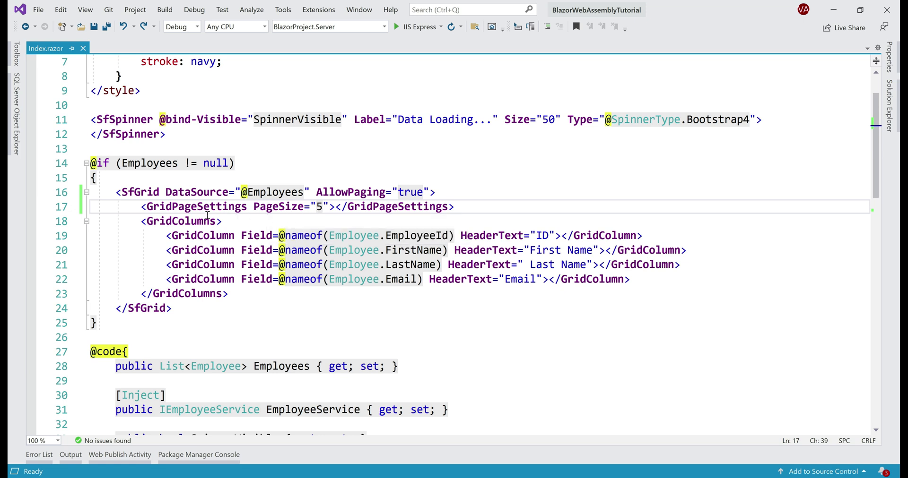
Step: Add PageCount="3" to the GridPageSettings tag via IntelliSense
{"action": "type", "text": "\" \""}
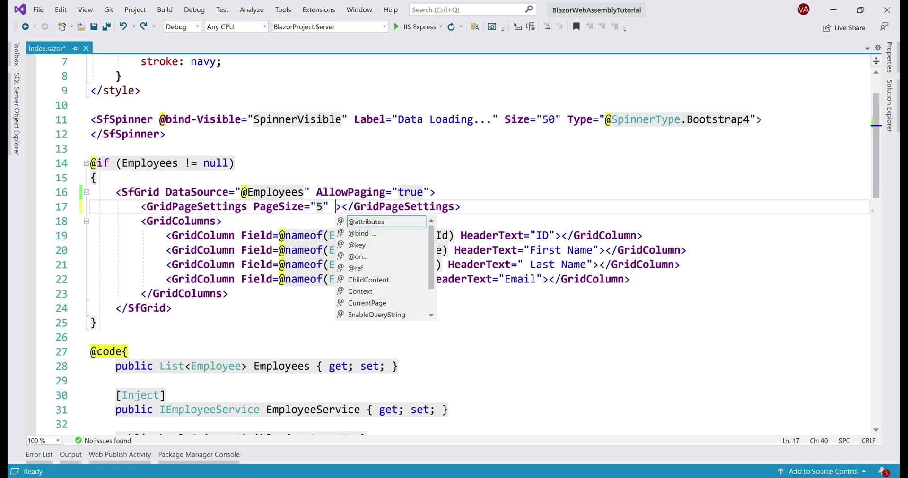
{"action": "type", "text": "page"}
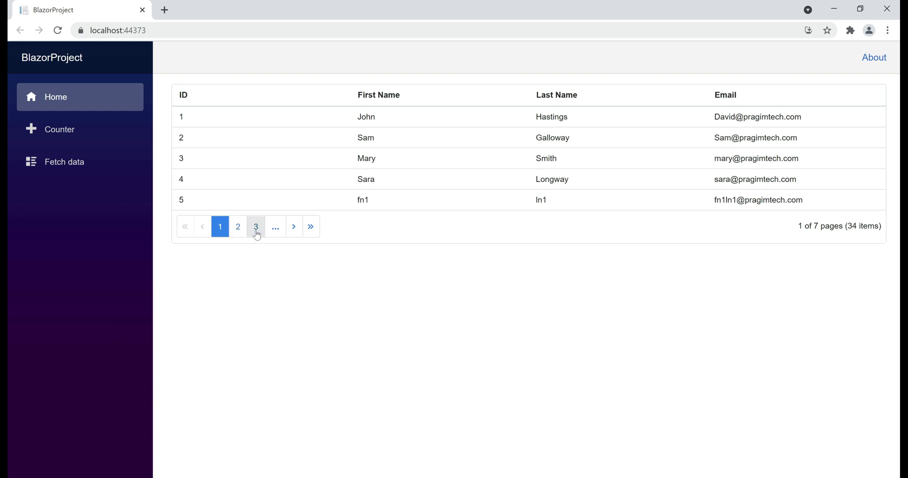
{"action": "mouse_move", "coordinate": [275, 226]}
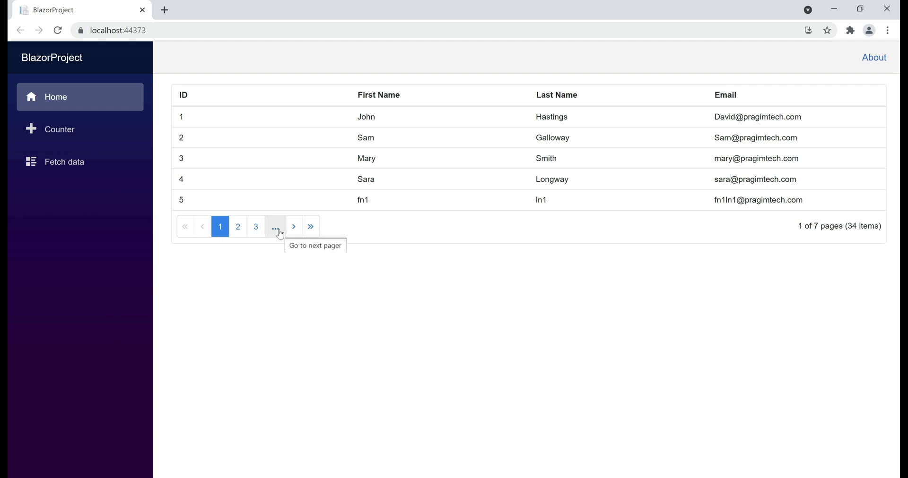
Step: Use the pager's '...' button to advance to the next page group, page 4 of 7
{"action": "left_click", "coordinate": [275, 226]}
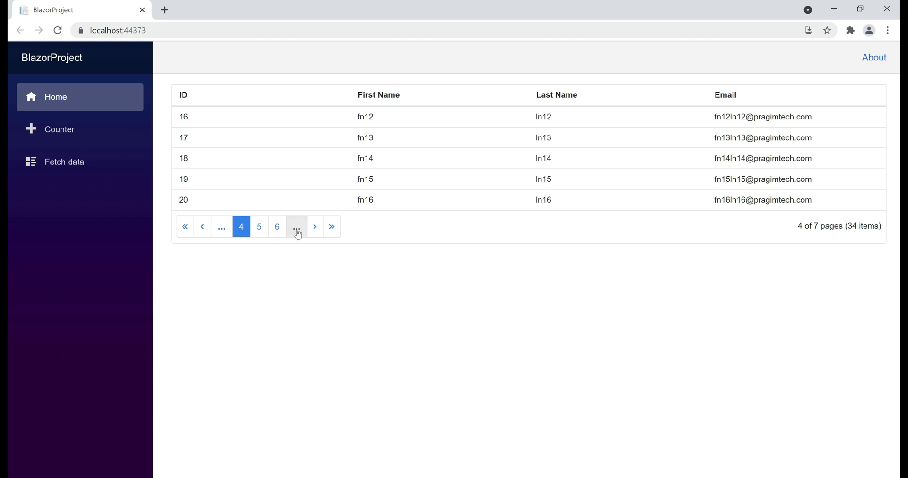
{"action": "left_click", "coordinate": [296, 227]}
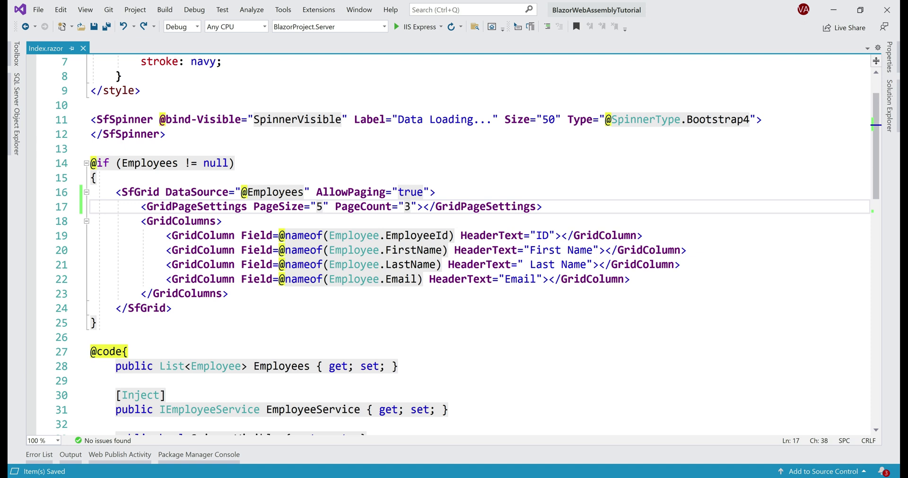
Step: Insert PageSizes="true" after PageSize="5" in GridPageSettings
{"action": "left_click", "coordinate": [329, 206]}
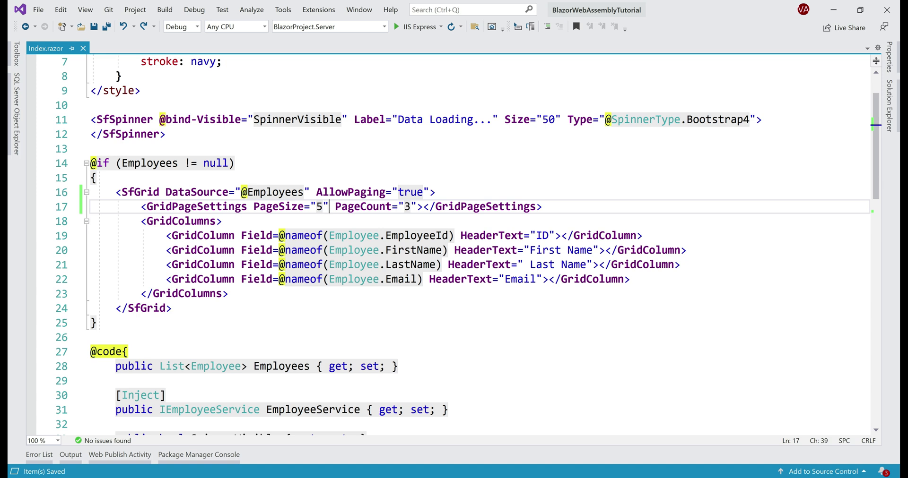
{"action": "type", "text": "page"}
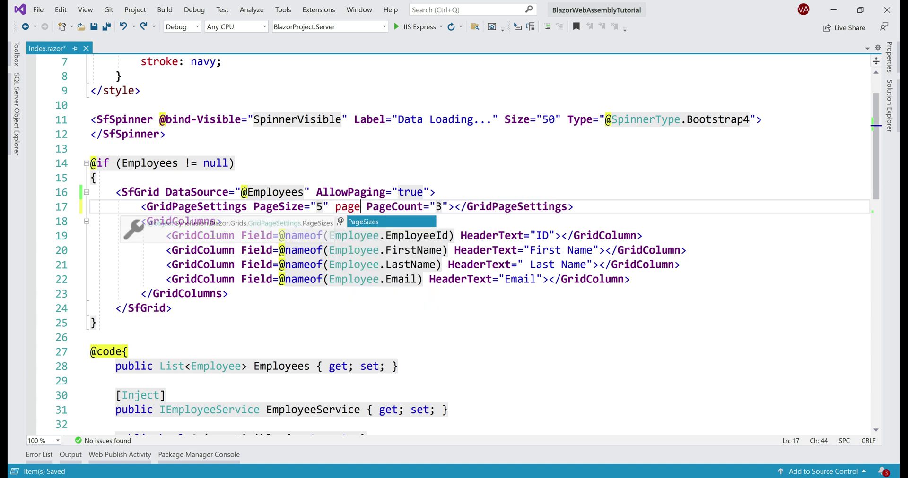
{"action": "key", "text": "Tab"}
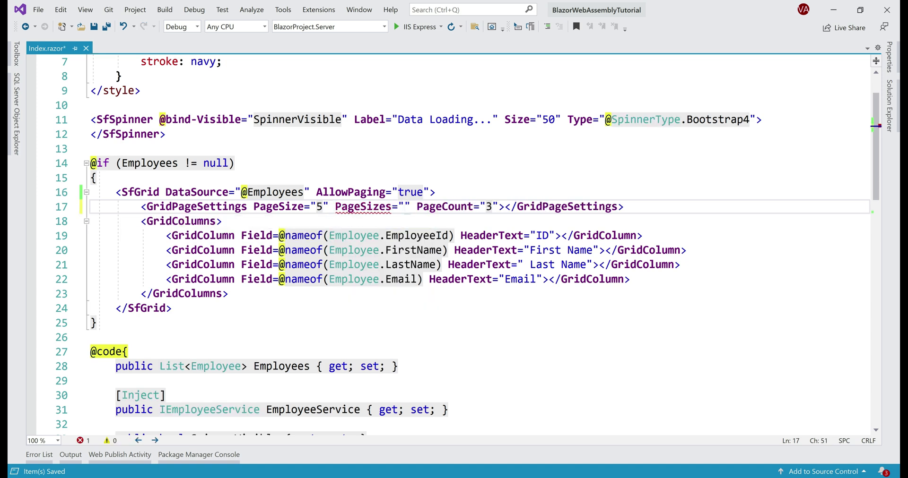
{"action": "type", "text": "true"}
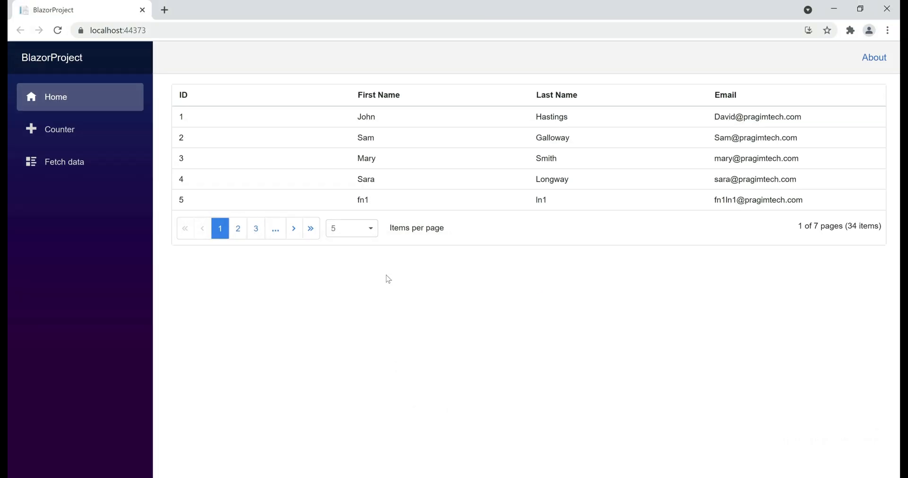
Step: Switch the employee grid to show 10 items per page
{"action": "left_click", "coordinate": [351, 227]}
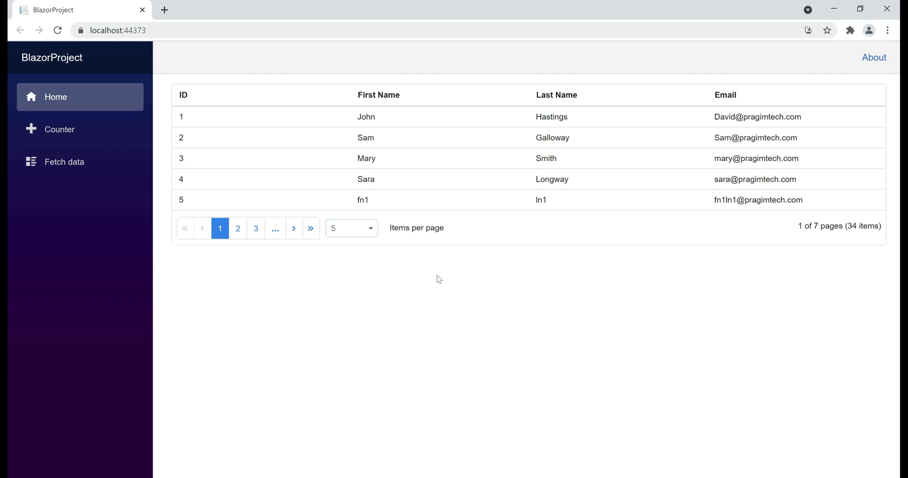
{"action": "mouse_move", "coordinate": [380, 405]}
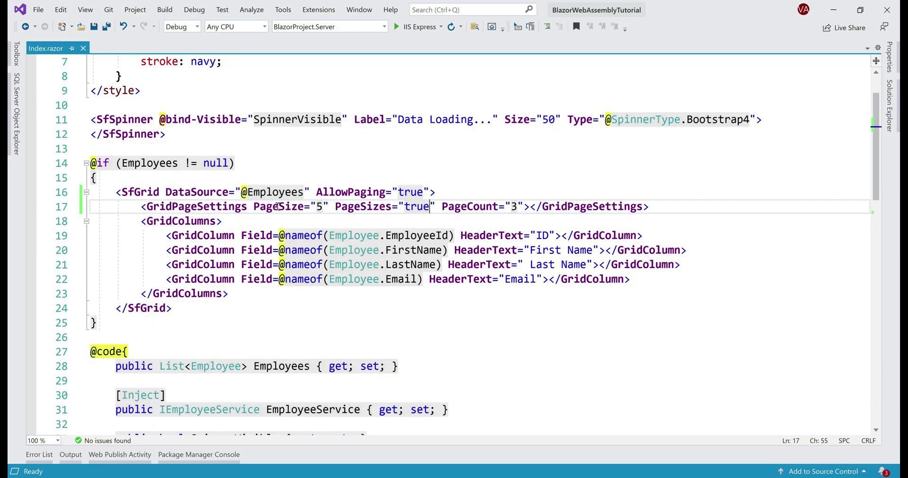
{"action": "double_click", "coordinate": [278, 207]}
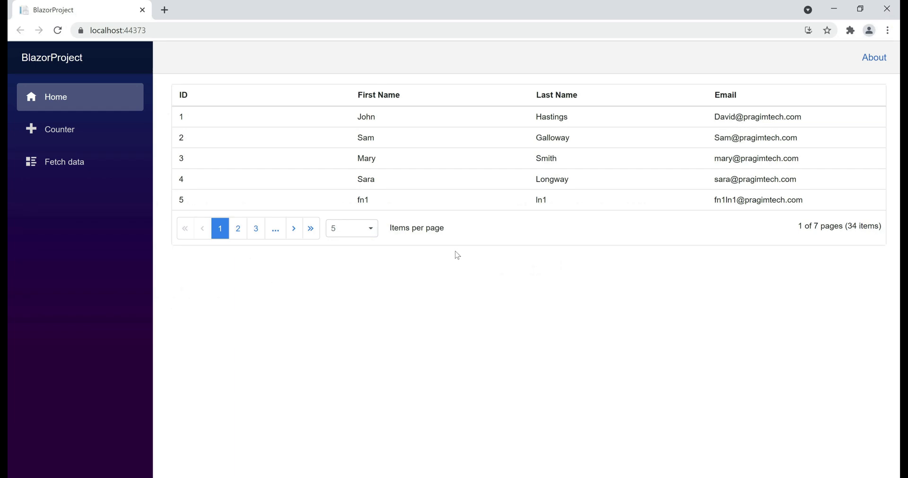
{"action": "left_click", "coordinate": [351, 227]}
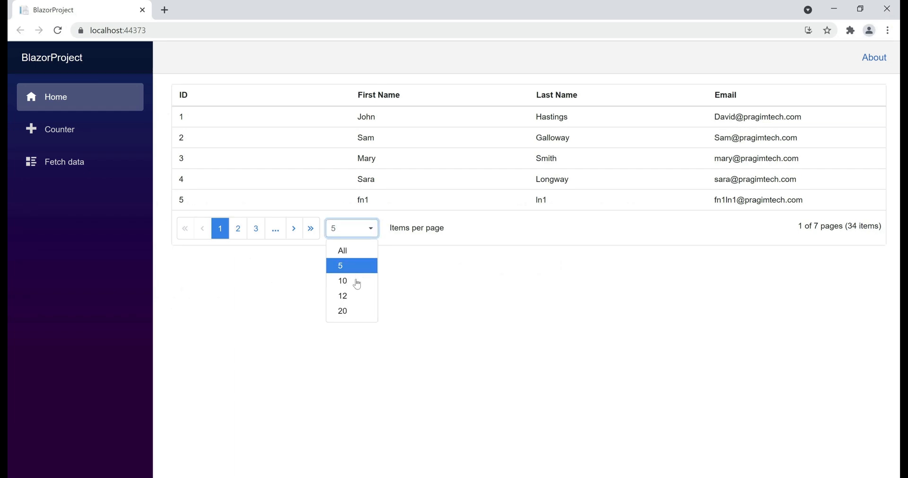
{"action": "left_click", "coordinate": [342, 281]}
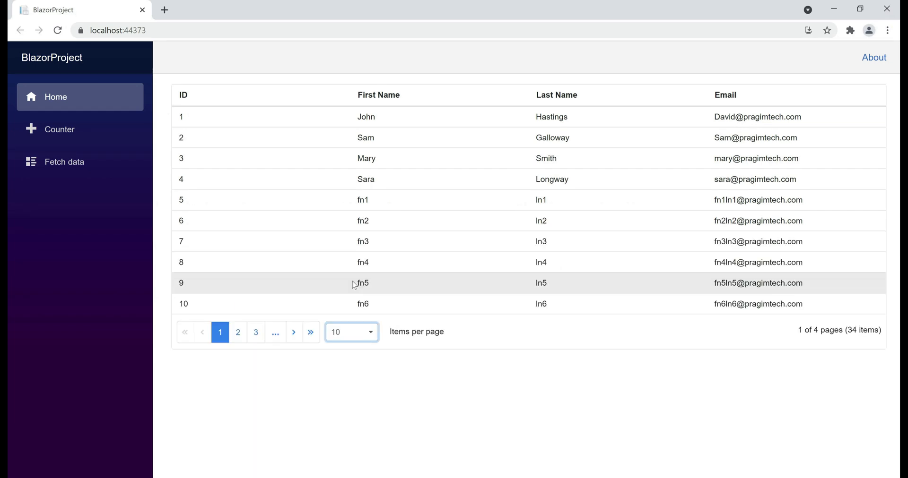
Step: Show all 34 employees on one page, scroll down, and reopen the page-size dropdown
{"action": "left_click", "coordinate": [351, 332]}
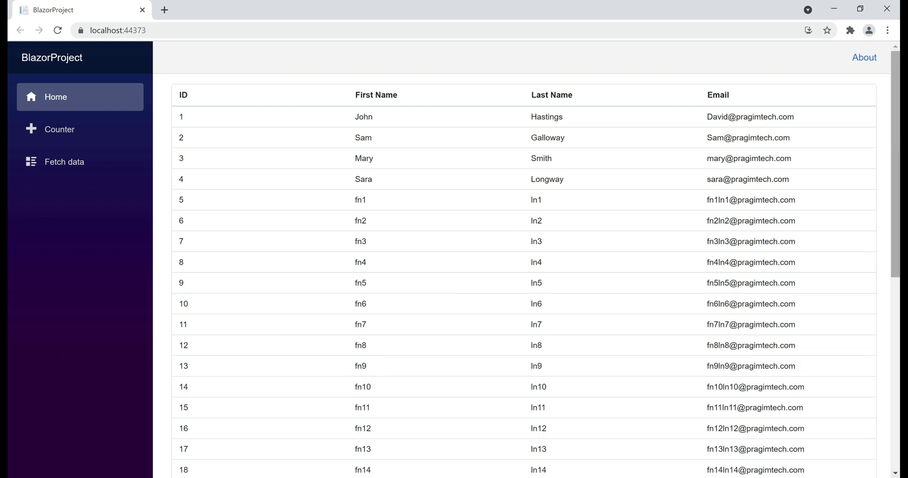
{"action": "scroll", "scroll_direction": "down", "scroll_amount": 3}
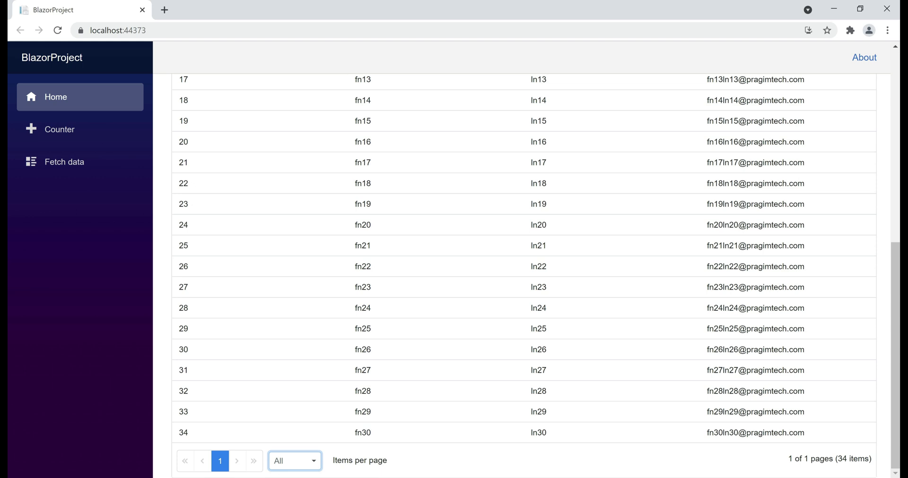
{"action": "left_click", "coordinate": [294, 461]}
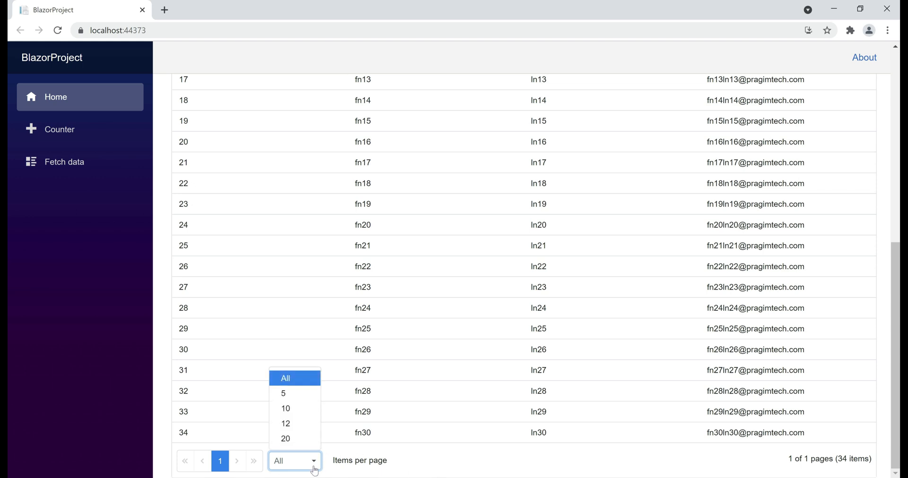
{"action": "mouse_move", "coordinate": [291, 438]}
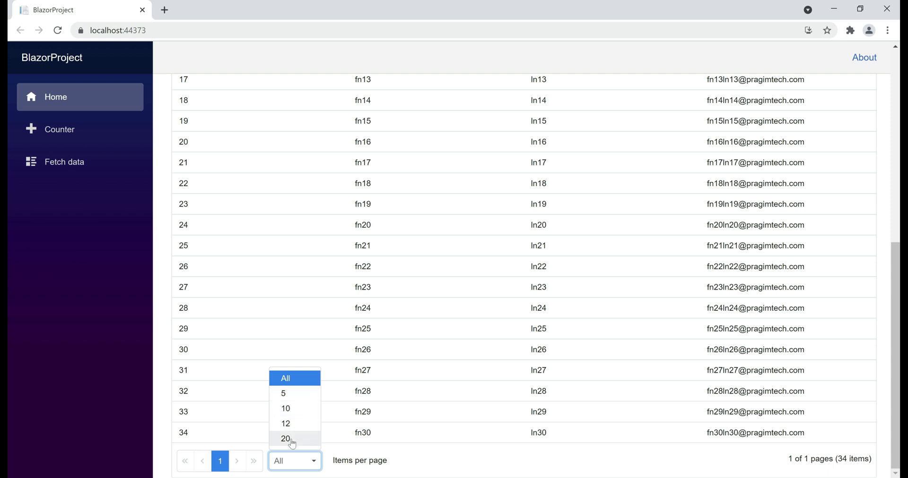
{"action": "mouse_move", "coordinate": [286, 393]}
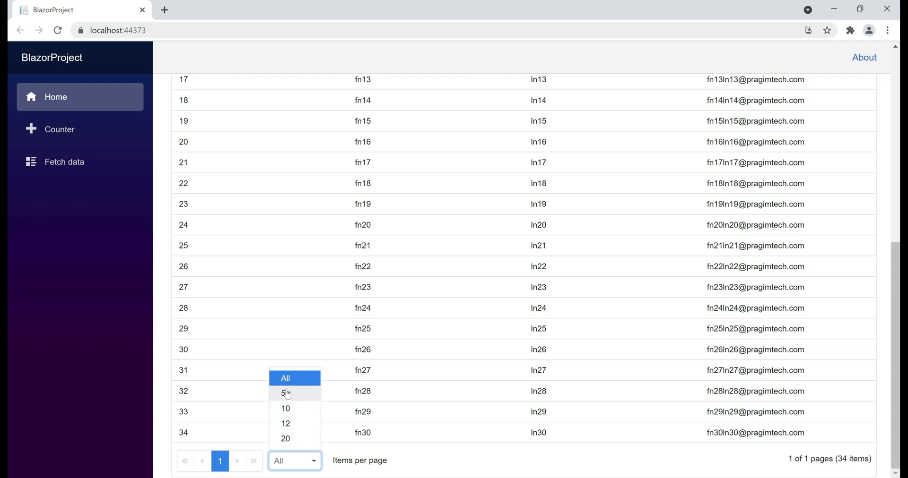
{"action": "mouse_move", "coordinate": [294, 438]}
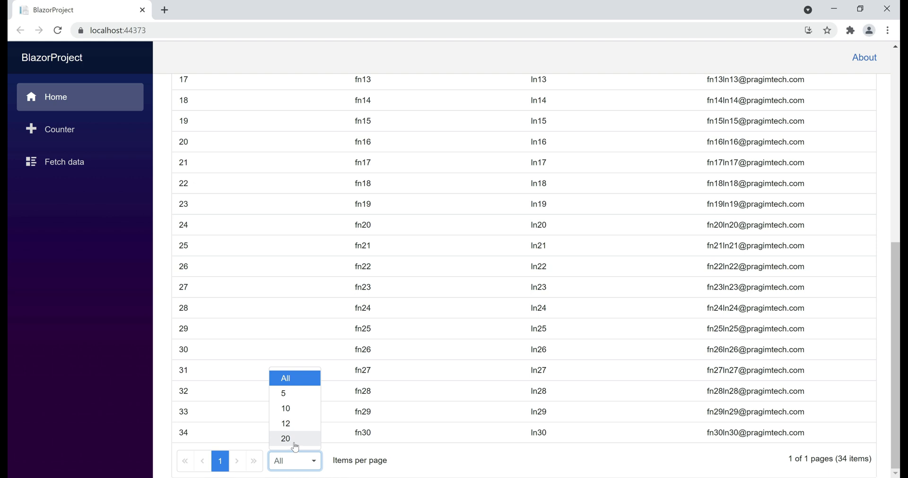
{"action": "mouse_move", "coordinate": [284, 424]}
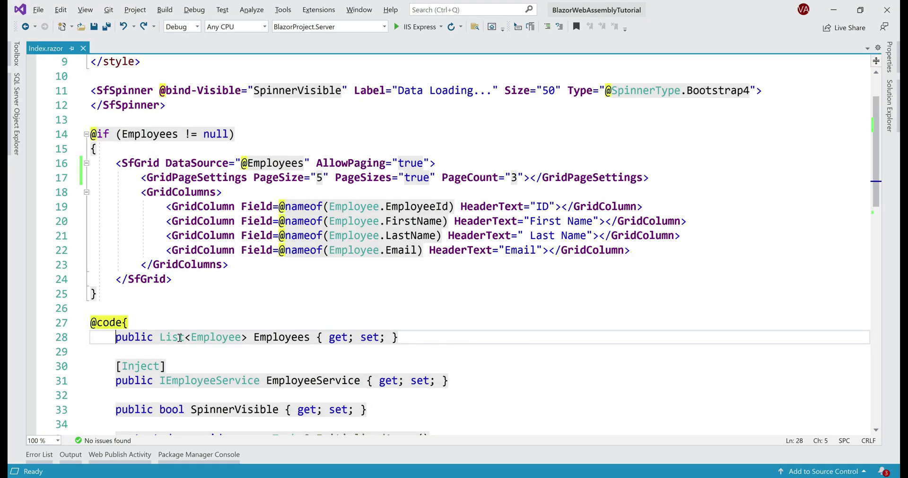
{"action": "key", "text": "Enter"}
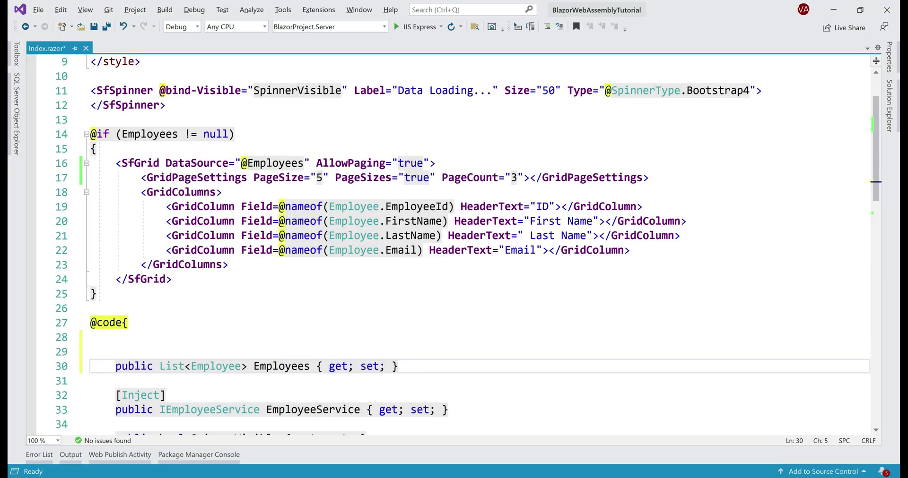
{"action": "type", "text": "prop"}
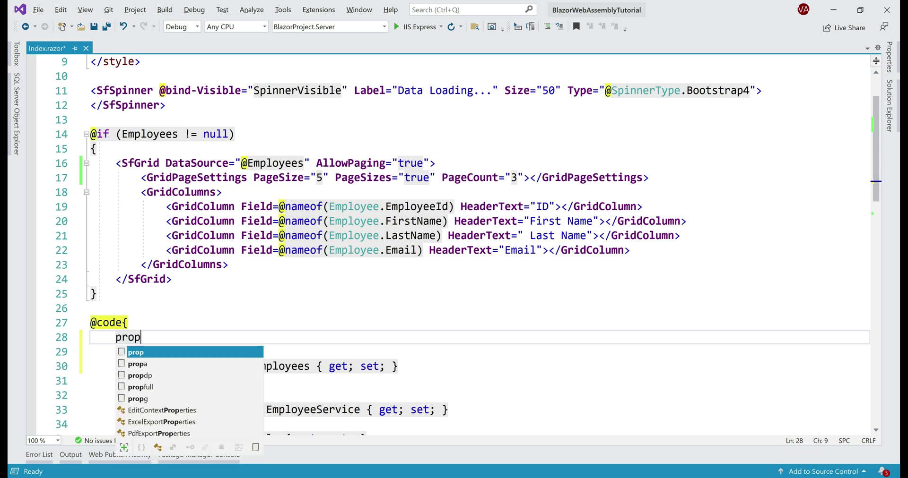
{"action": "key", "text": "Tab"}
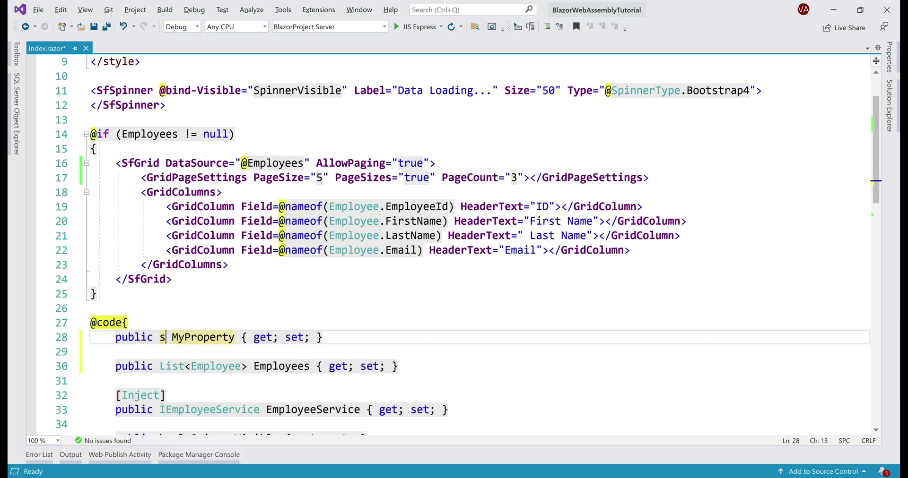
{"action": "type", "text": "tring[]"}
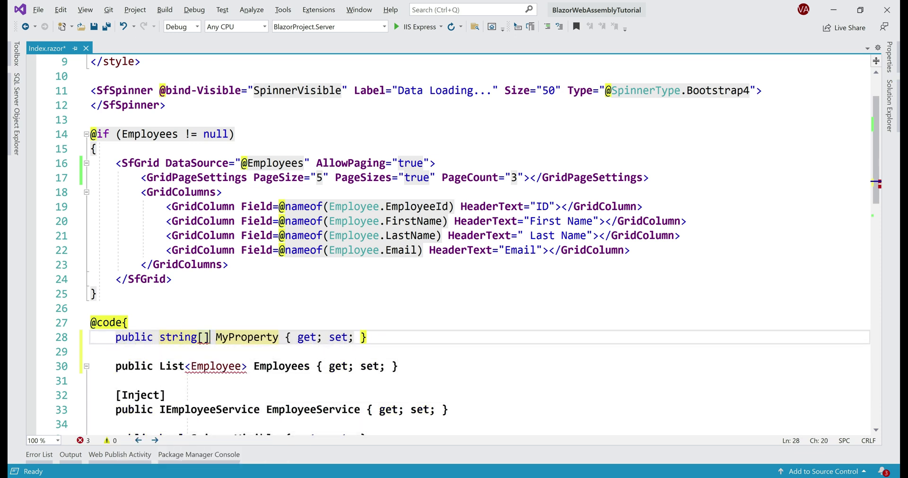
{"action": "type", "text": "pagerD"}
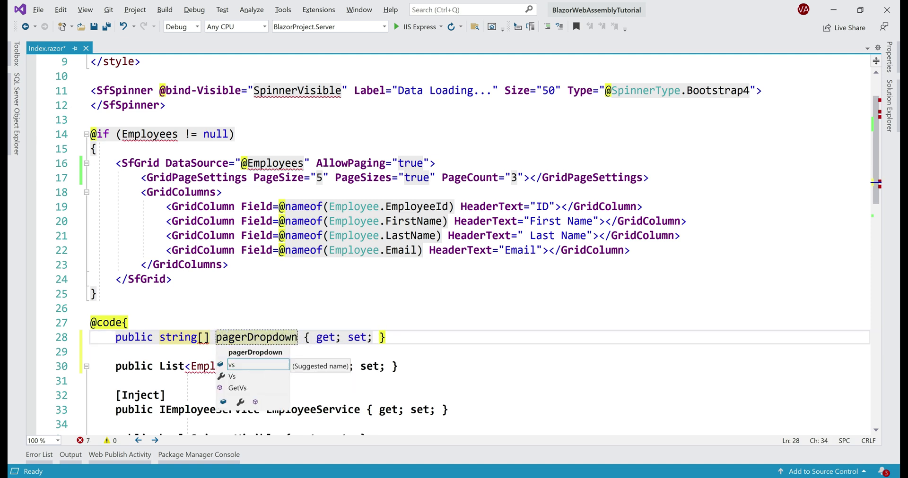
{"action": "type", "text": "="}
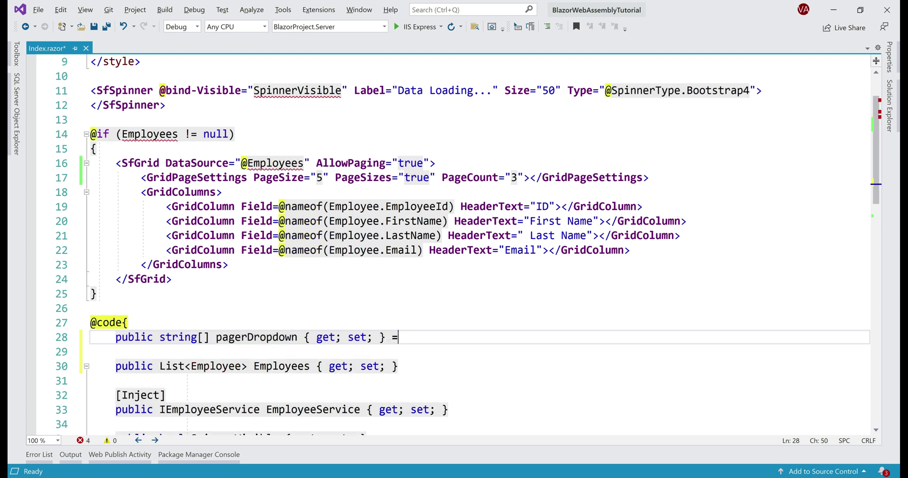
{"action": "type", "text": "new string[] { \"All\", \"5\""}
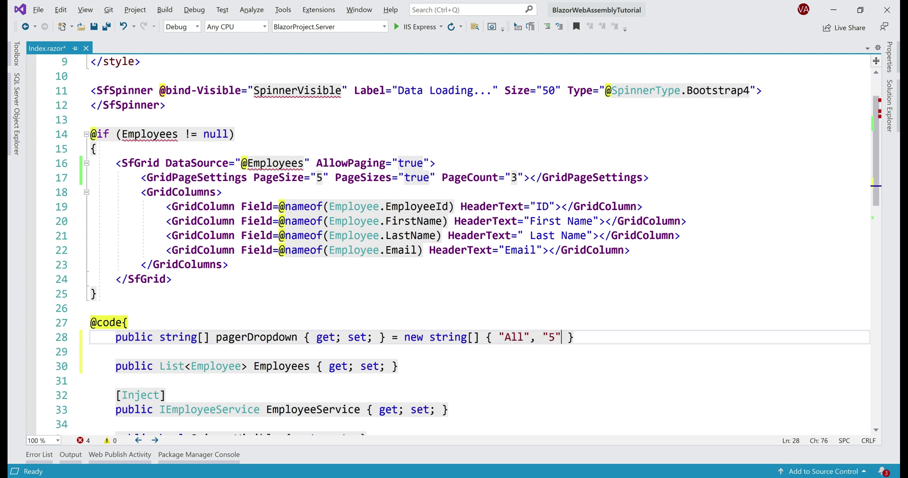
{"action": "type", "text": ", \"10\", \"15\", \"20"}
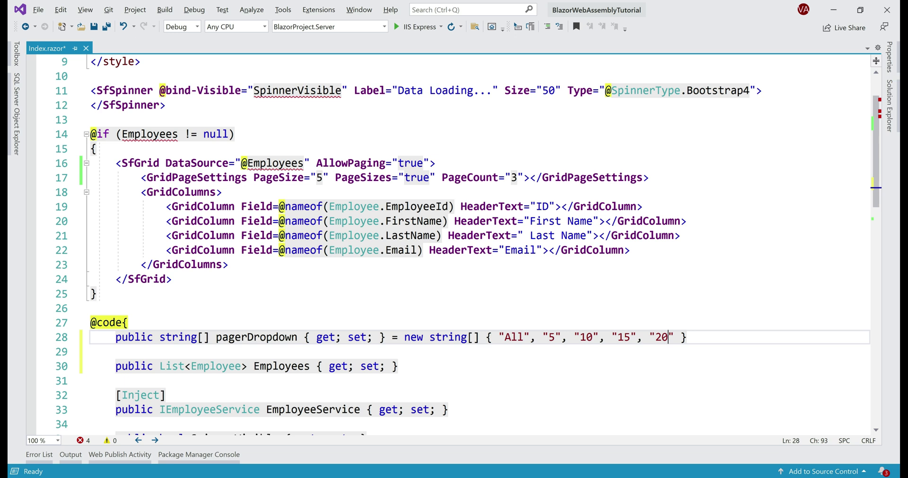
{"action": "type", "text": ";"}
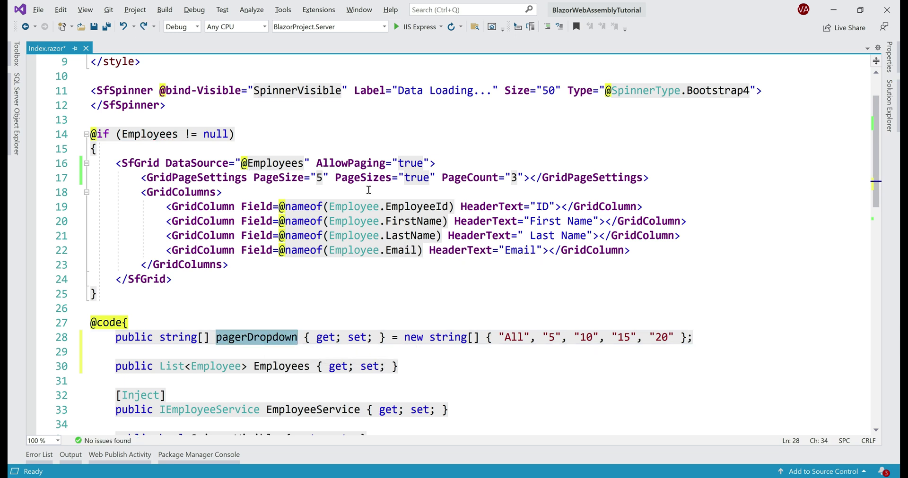
{"action": "mouse_move", "coordinate": [363, 178]}
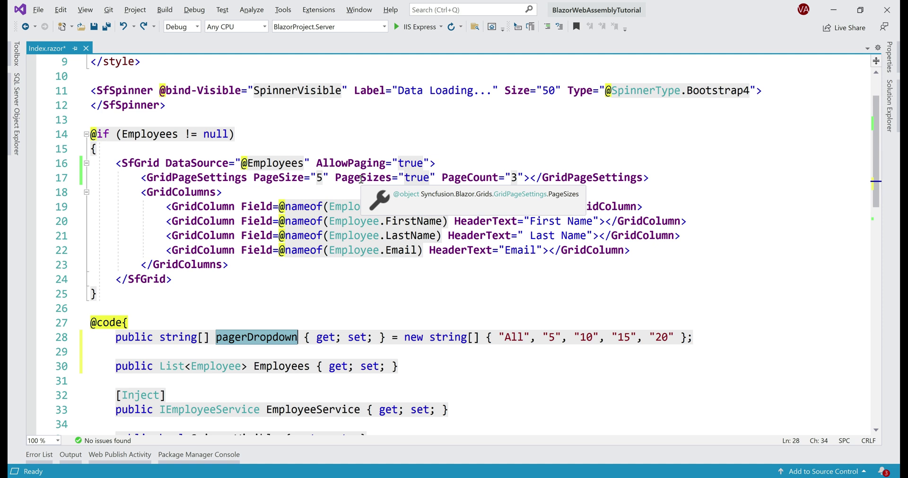
{"action": "mouse_move", "coordinate": [415, 177]}
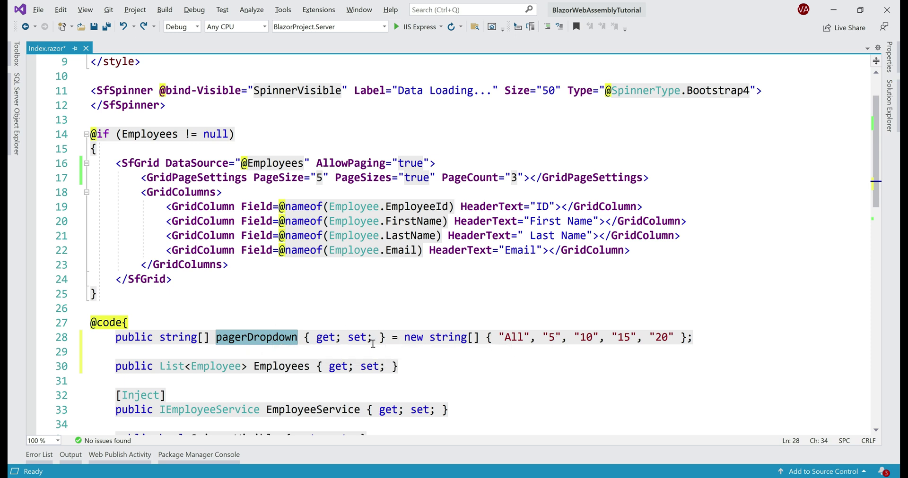
{"action": "mouse_move", "coordinate": [413, 177]}
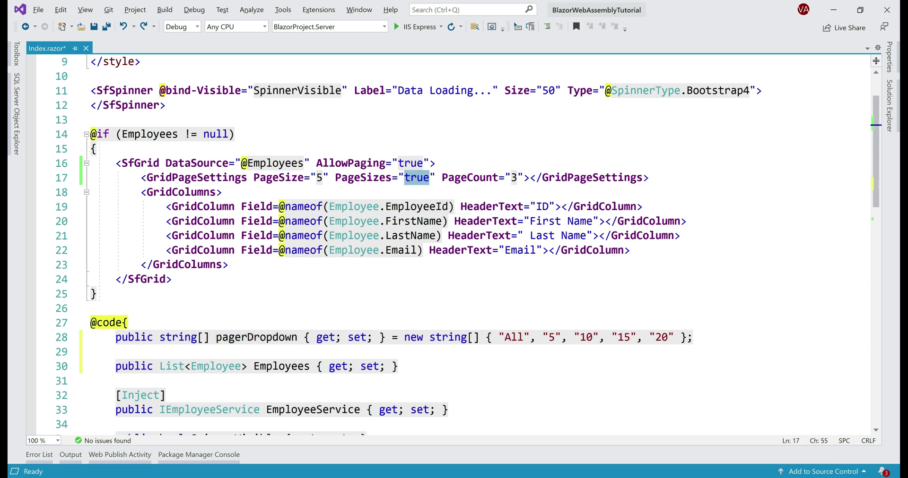
{"action": "type", "text": "@pagerDropdown"}
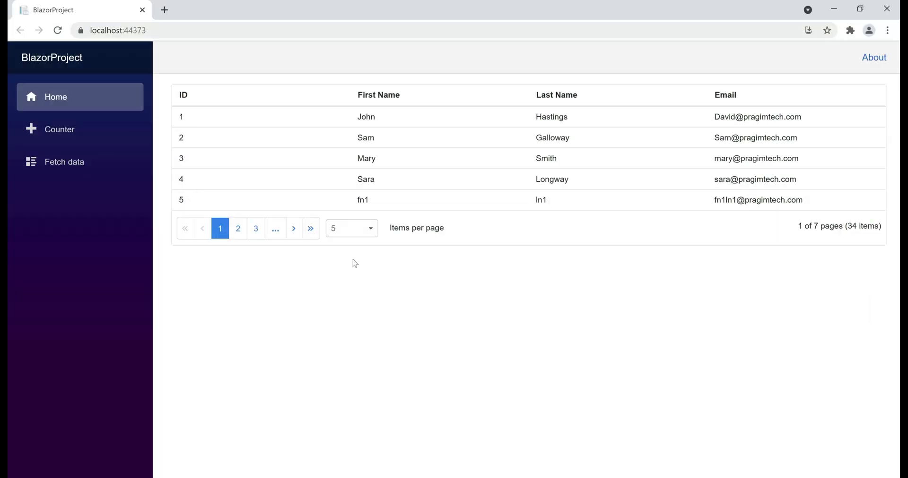
Step: Check the items-per-page options All, 5, 10, 15, 20, then show the solution's project files
{"action": "left_click", "coordinate": [350, 227]}
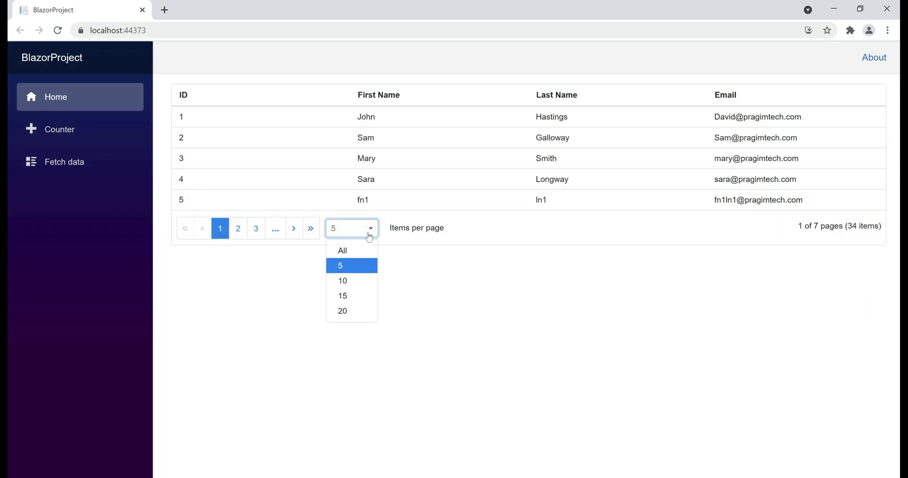
{"action": "left_click", "coordinate": [342, 296]}
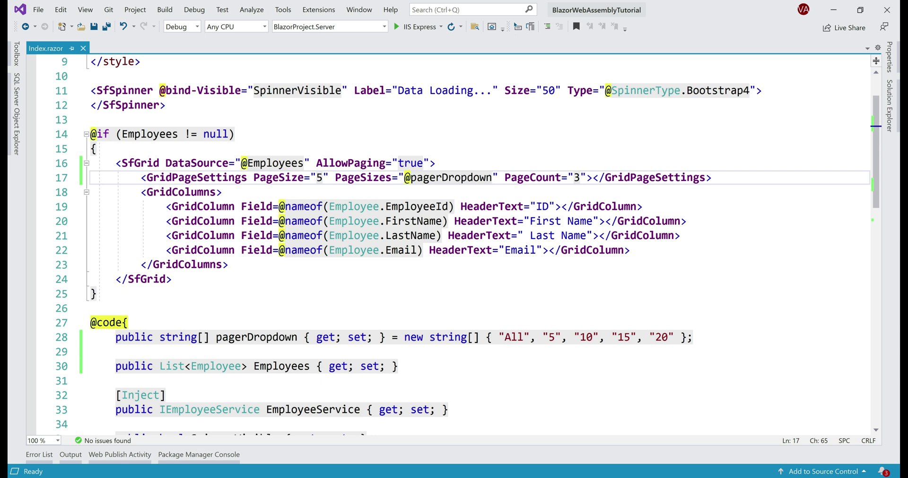
{"action": "mouse_move", "coordinate": [530, 356]}
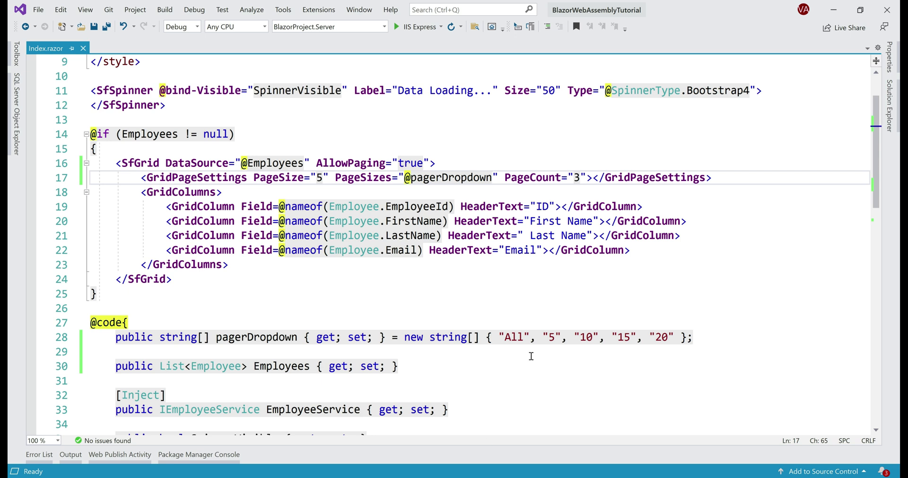
{"action": "left_click", "coordinate": [887, 113]}
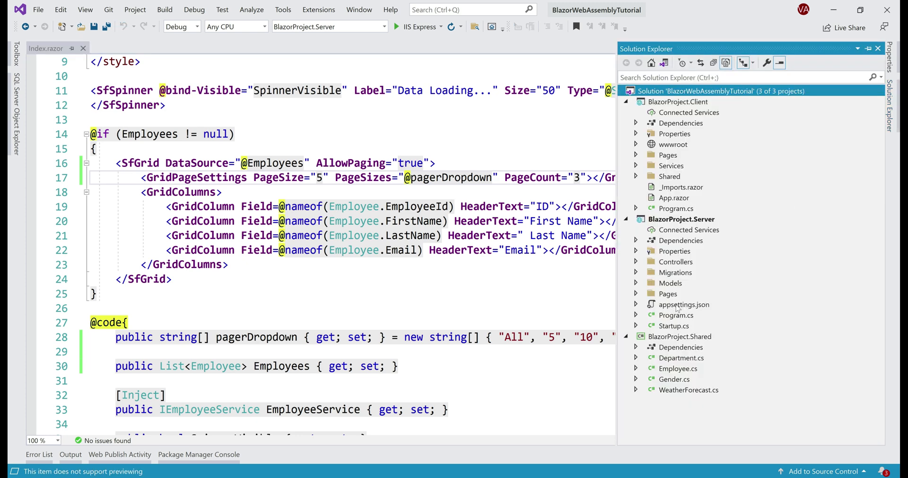
Step: Add "Microsoft.EntityFrameworkCore.Database.Command": "Information" to appsettings.json logging and save
{"action": "double_click", "coordinate": [683, 304]}
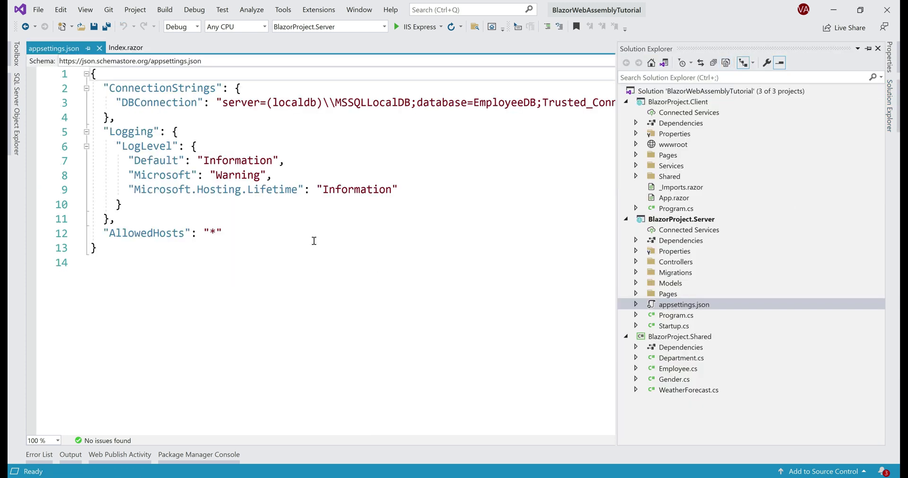
{"action": "double_click", "coordinate": [130, 131]}
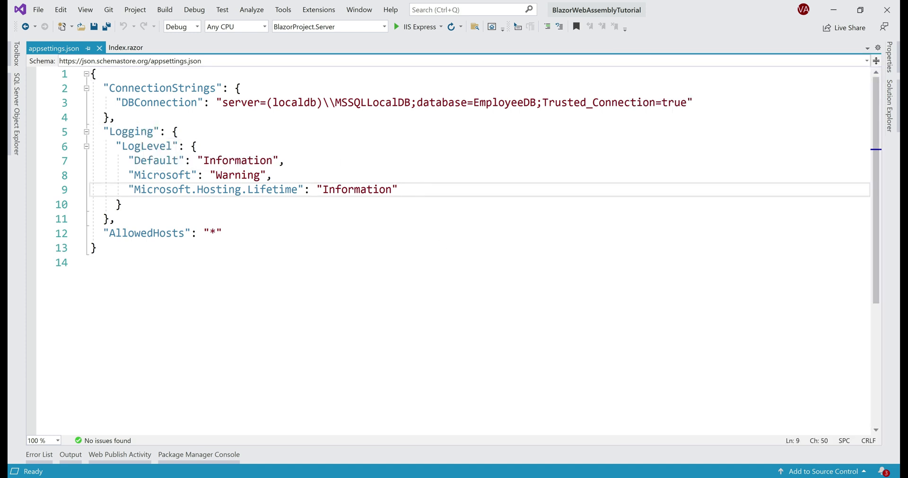
{"action": "type", "text": "\"Microsoft.EntityFrameworkCore.Database.Command\": \"Information\""}
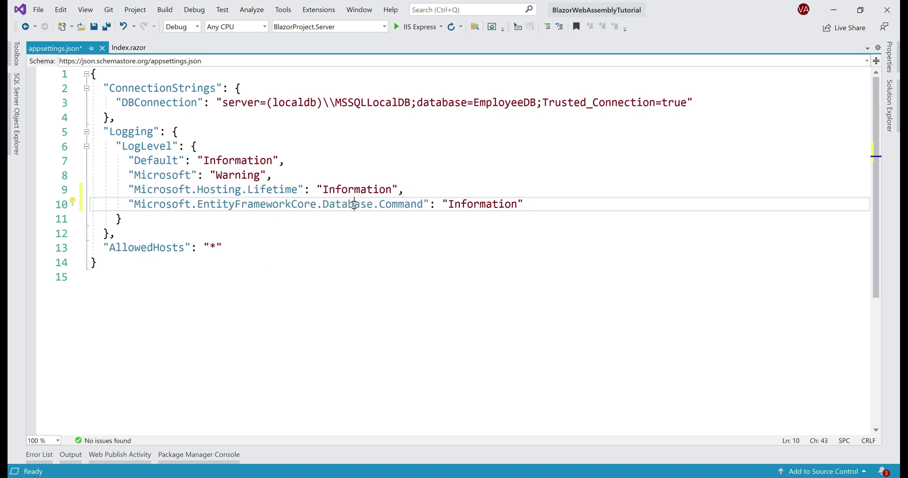
{"action": "double_click", "coordinate": [400, 203]}
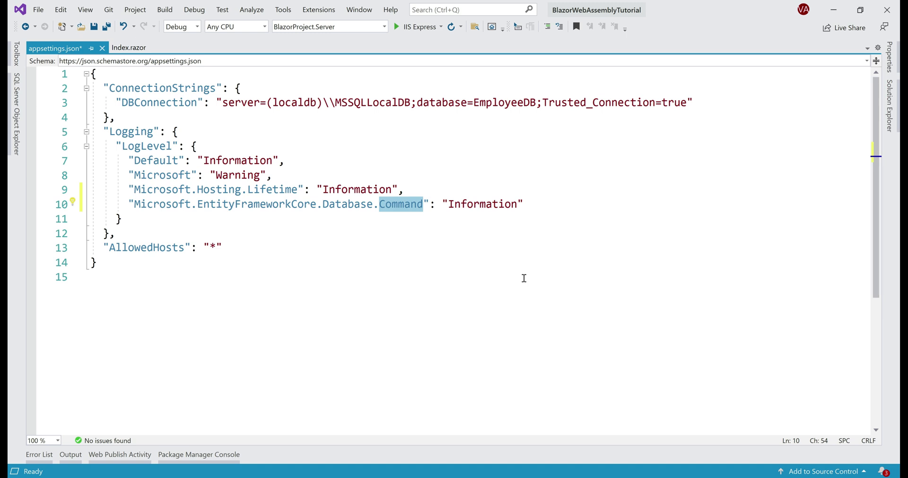
{"action": "key", "text": "ctrl+s"}
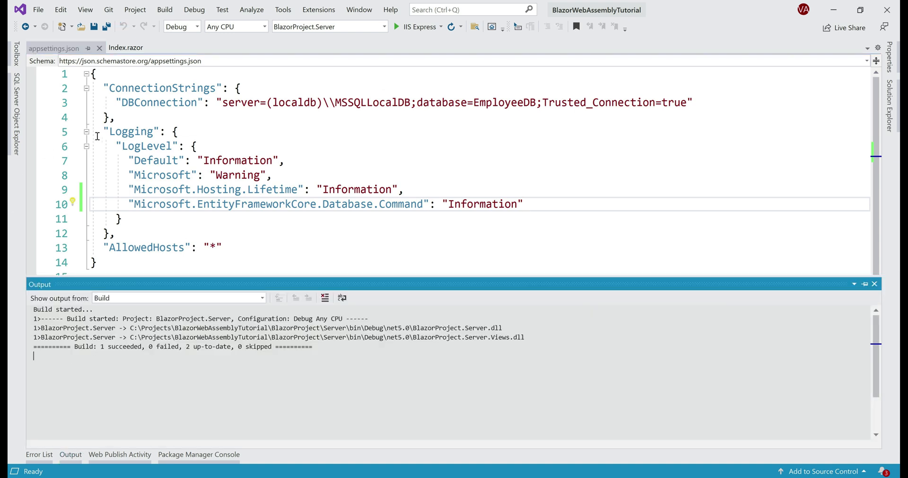
{"action": "left_click", "coordinate": [85, 10]}
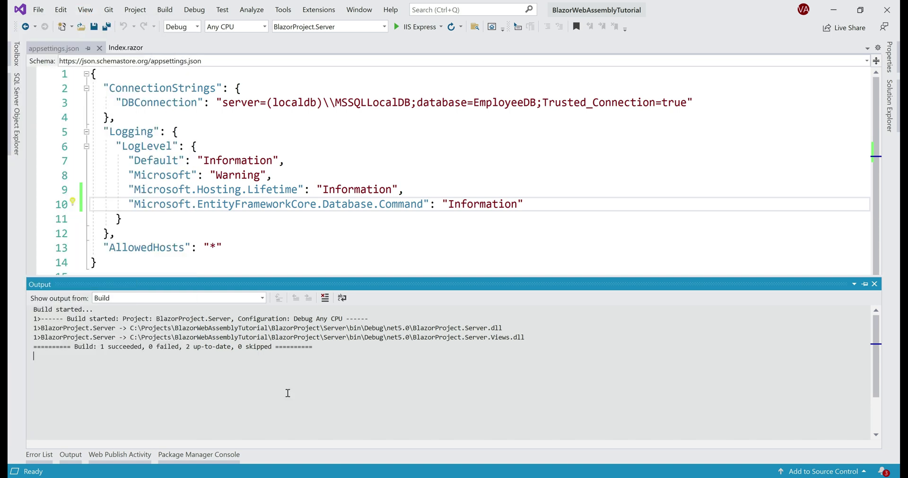
{"action": "left_click", "coordinate": [261, 298]}
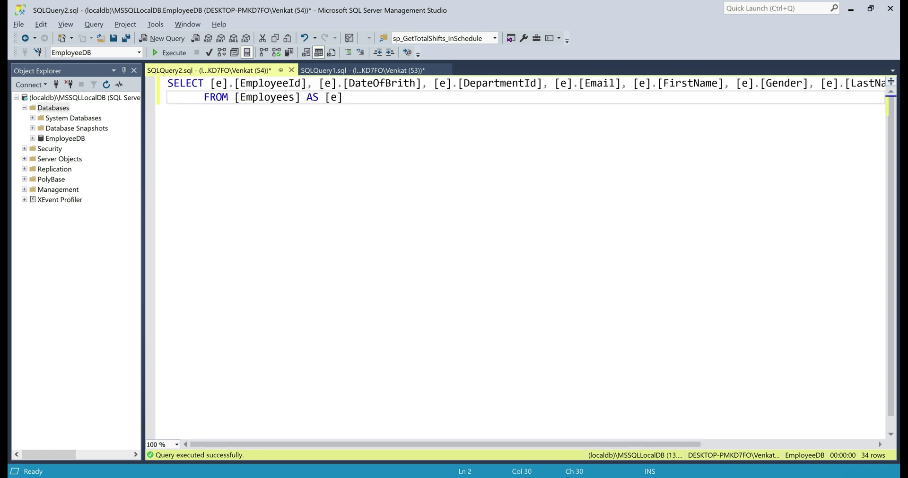
Step: Show the Messages output confirming 34 rows affected
{"action": "left_click", "coordinate": [173, 52]}
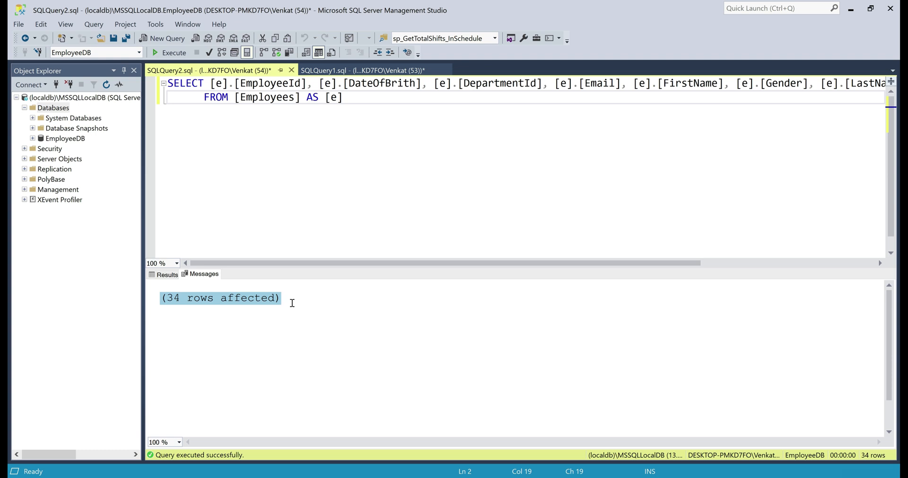
{"action": "mouse_move", "coordinate": [369, 391]}
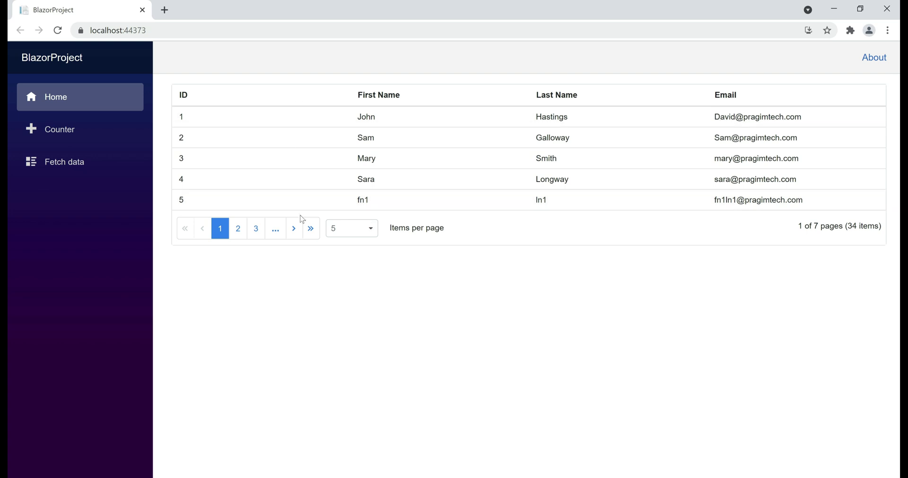
{"action": "mouse_move", "coordinate": [336, 281]}
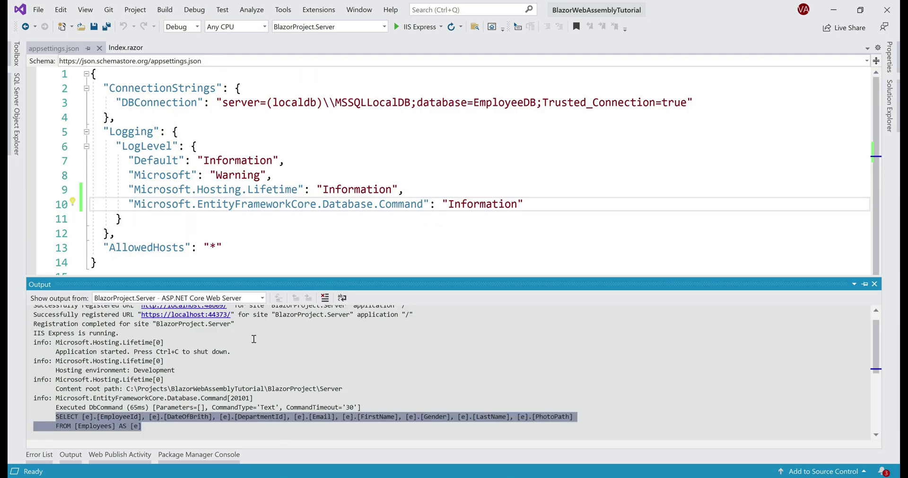
{"action": "mouse_move", "coordinate": [294, 355]}
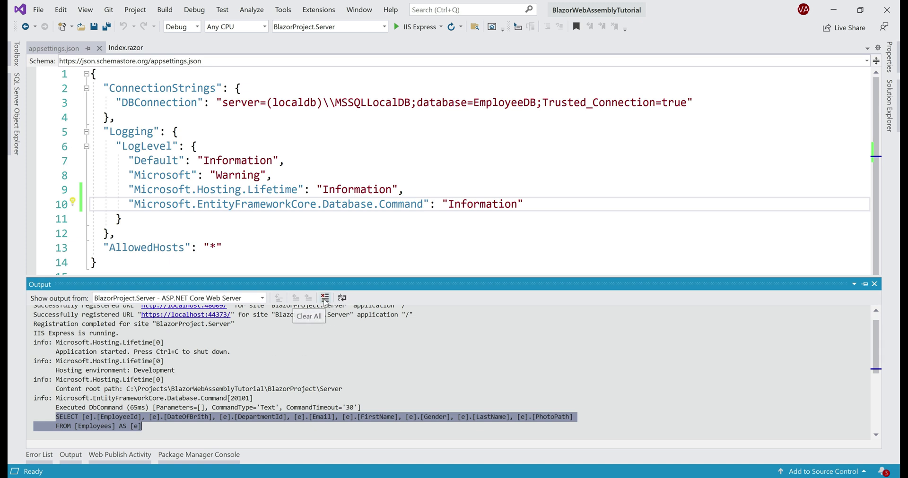
Step: Clear the server output log and page the grid forward to page 6 of 7
{"action": "left_click", "coordinate": [323, 298]}
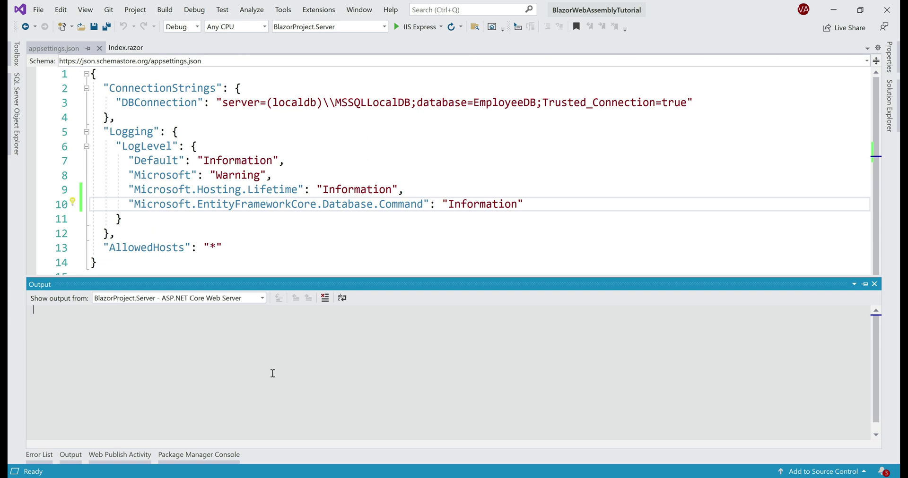
{"action": "mouse_move", "coordinate": [283, 358]}
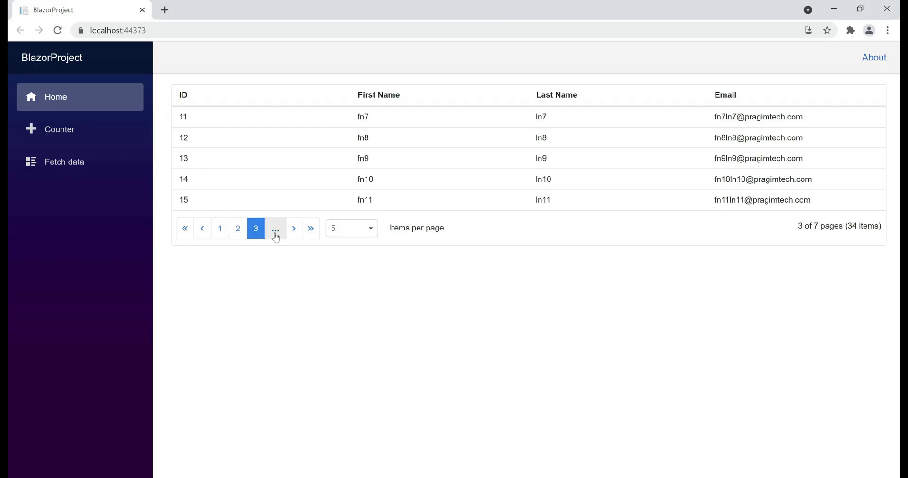
{"action": "left_click", "coordinate": [275, 228]}
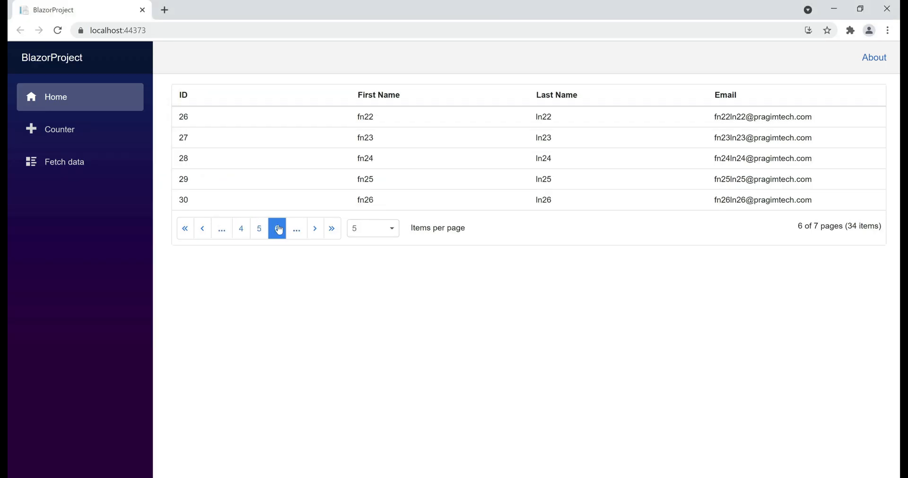